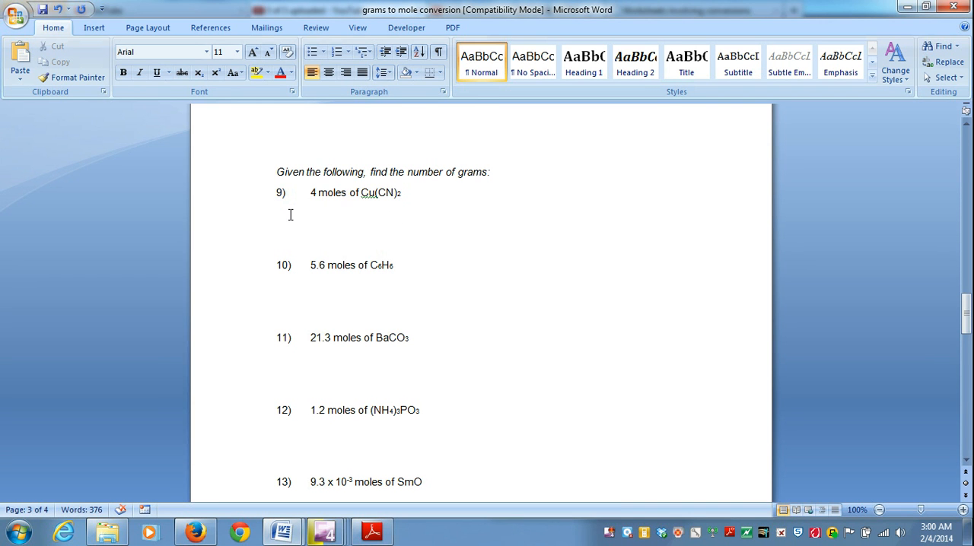
Step: Under problem 9, write 'Given: 4 moles Cu(CN)2', copying the formula from the problem
{"action": "left_click", "coordinate": [278, 215]}
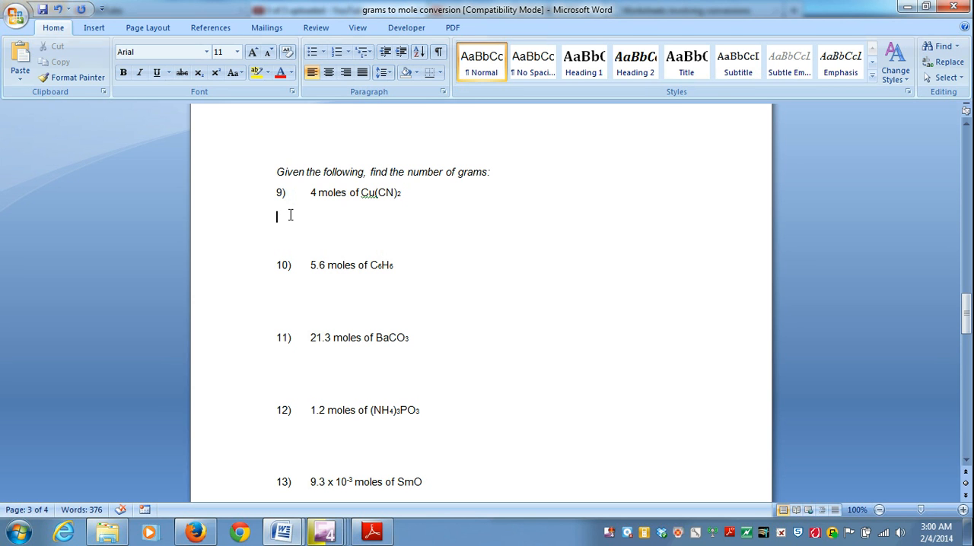
{"action": "type", "text": "G"}
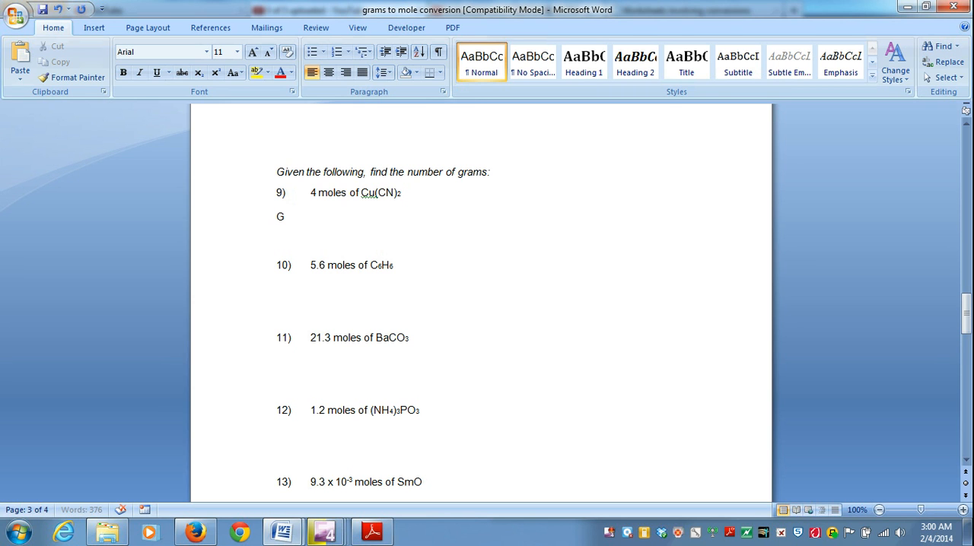
{"action": "type", "text": "iven"}
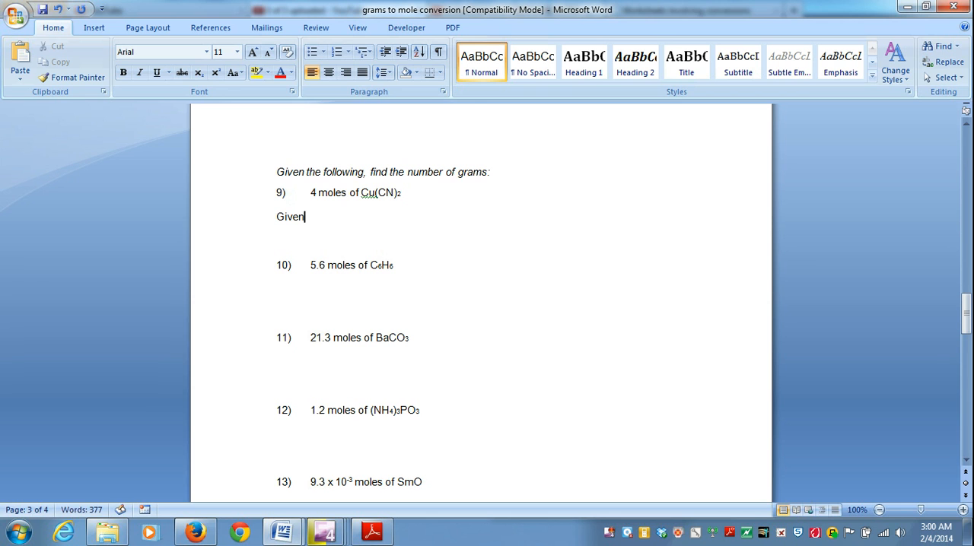
{"action": "type", "text": ":"}
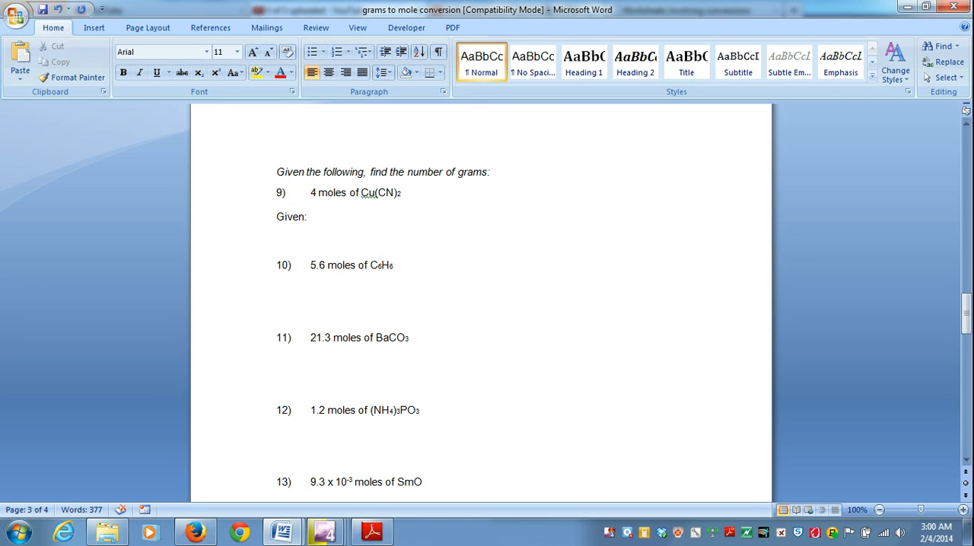
{"action": "type", "text": "4 mole"}
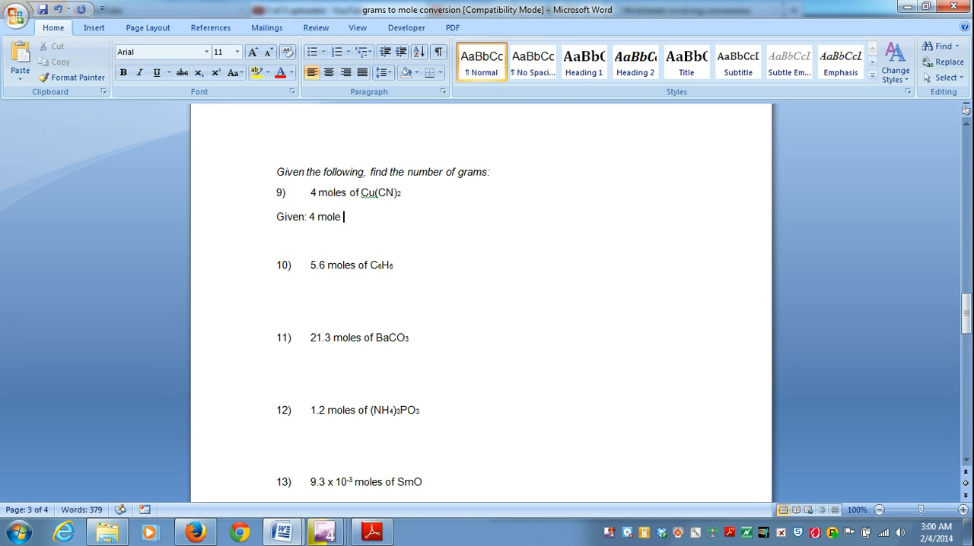
{"action": "type", "text": "s"}
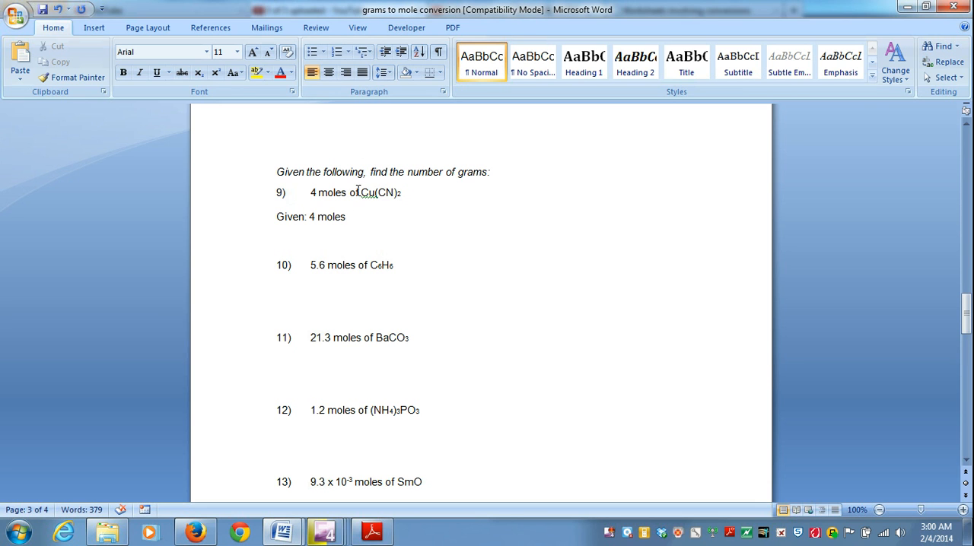
{"action": "double_click", "coordinate": [368, 193]}
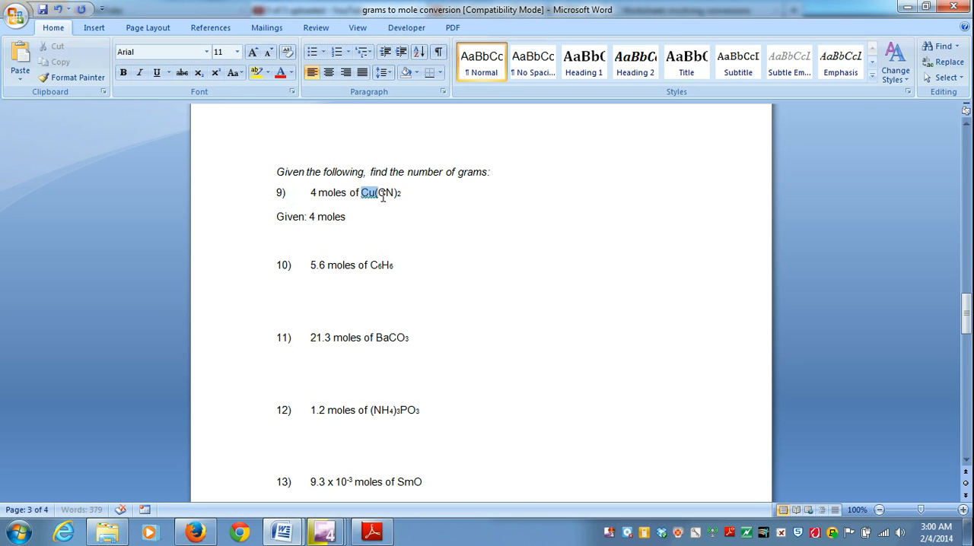
{"action": "left_click_drag", "start_coordinate": [361, 193], "coordinate": [401, 192]}
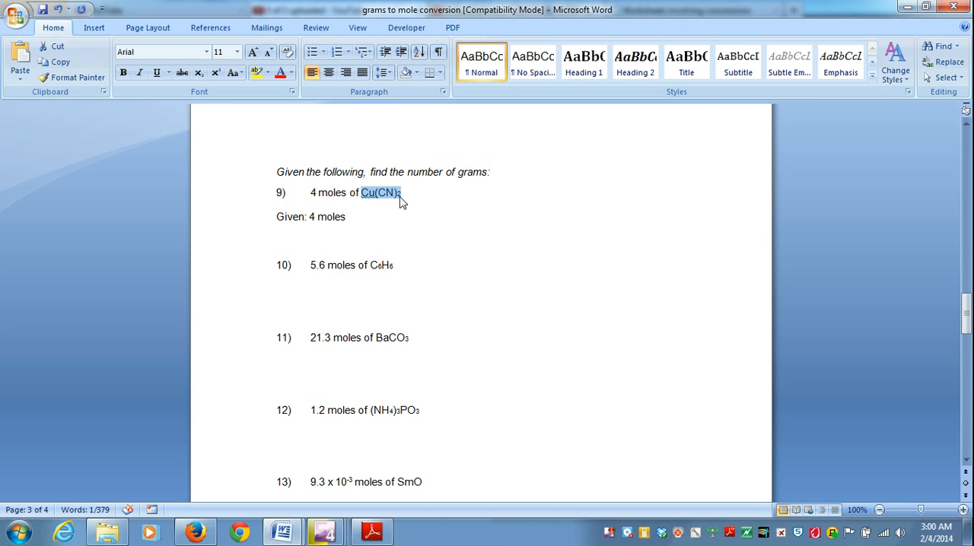
{"action": "left_click", "coordinate": [365, 217]}
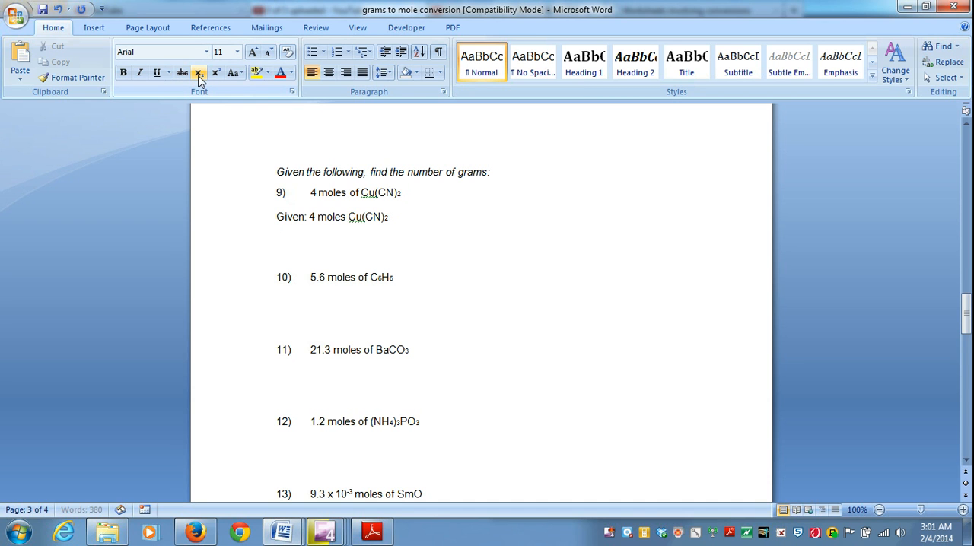
Step: Add the line 'Want: ? g Cu(CN)2'
{"action": "type", "text": "Want"}
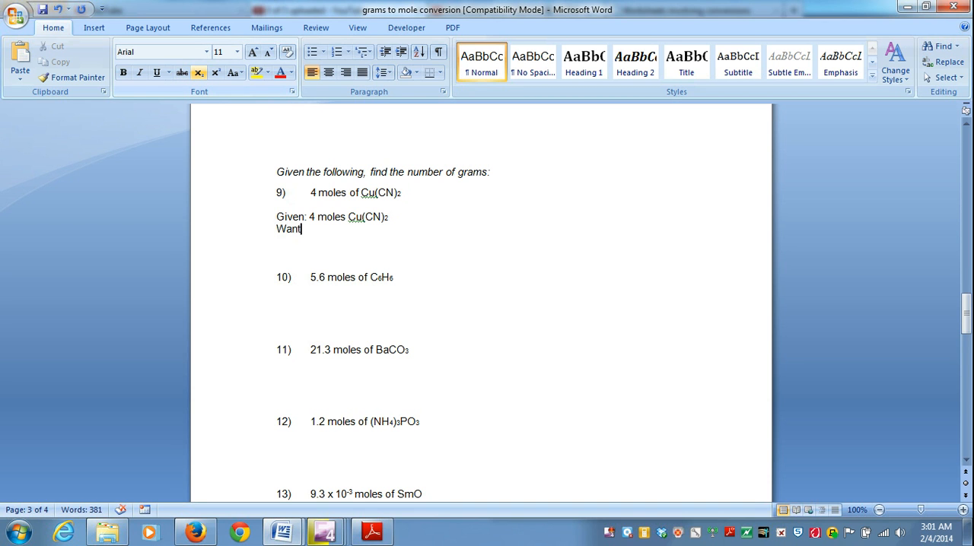
{"action": "type", "text": ":"}
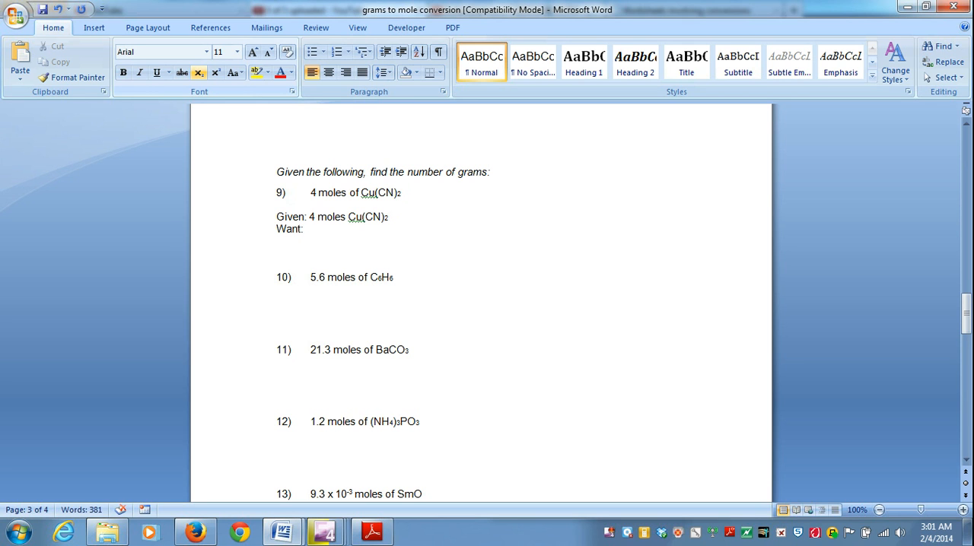
{"action": "type", "text": "? g"}
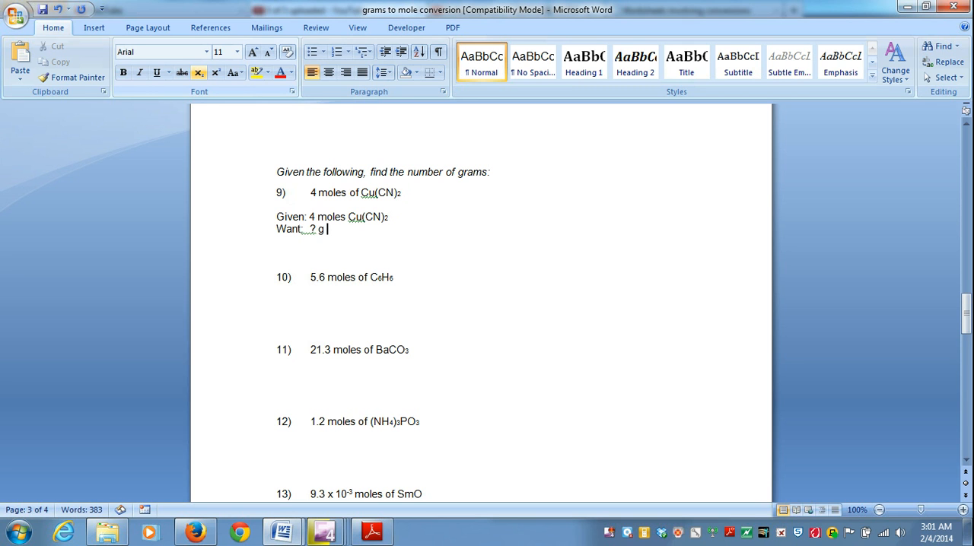
{"action": "type", "text": "Cu(CN)2"}
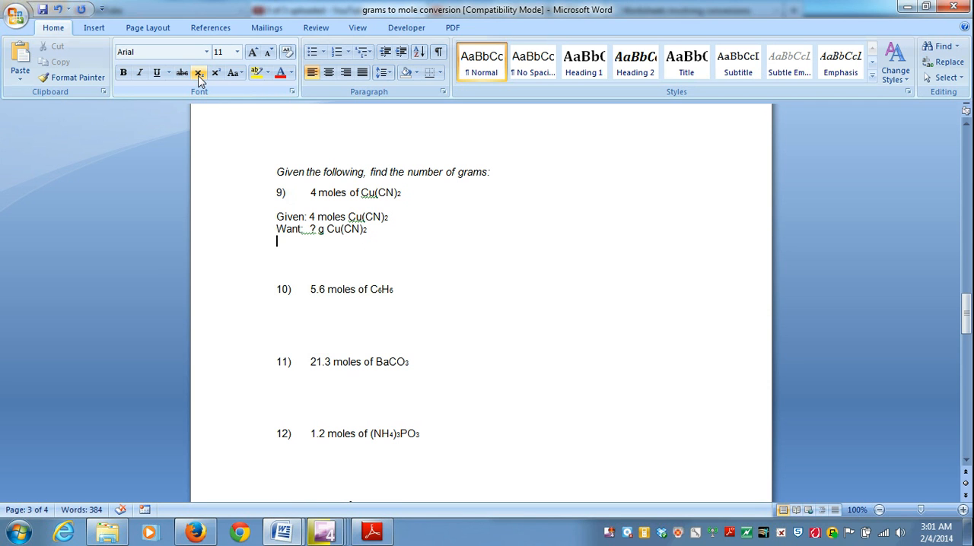
Step: Add the 'Molar Mass:' heading and the 'Cu (1)' line
{"action": "type", "text": "Molar Mass:"}
{"action": "type", "text": "C"}
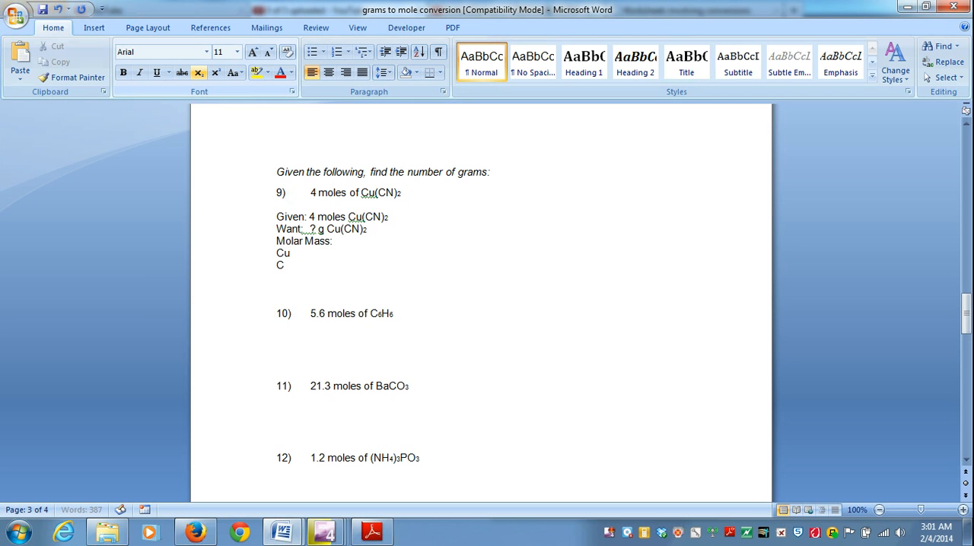
{"action": "type", "text": "N"}
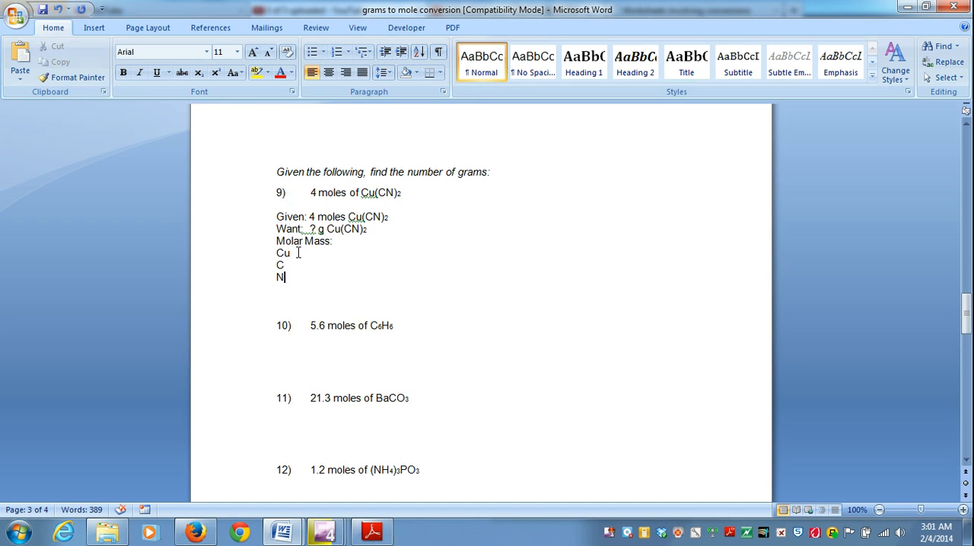
{"action": "type", "text": "("}
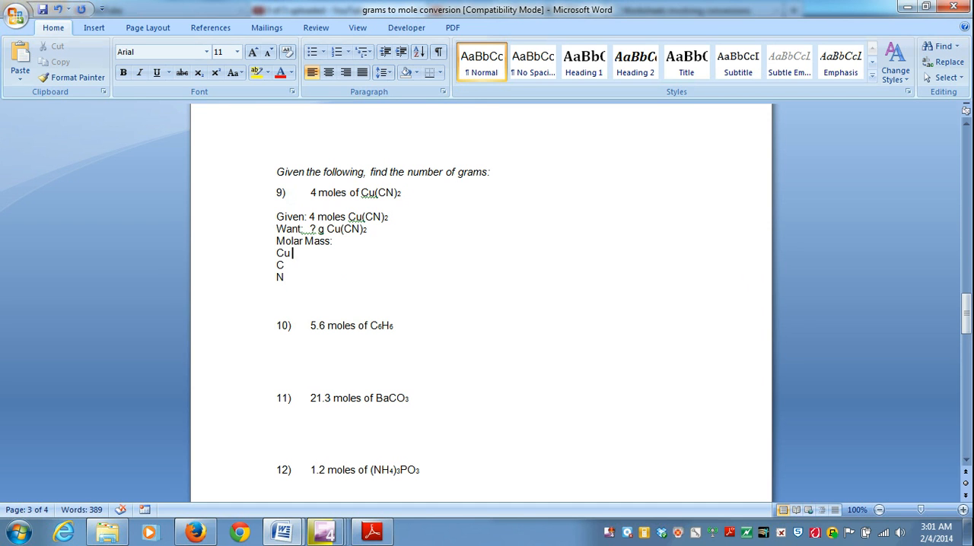
{"action": "type", "text": "("}
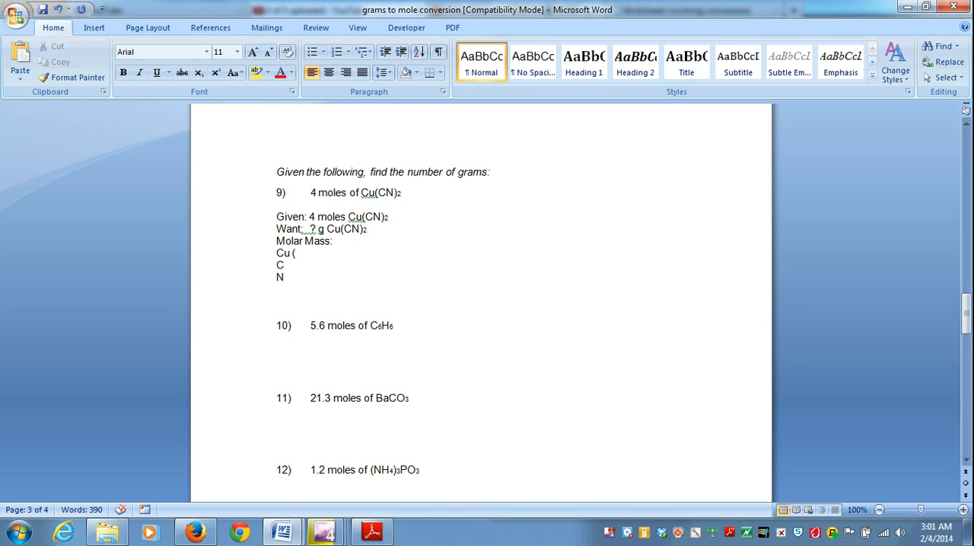
{"action": "type", "text": "(1)"}
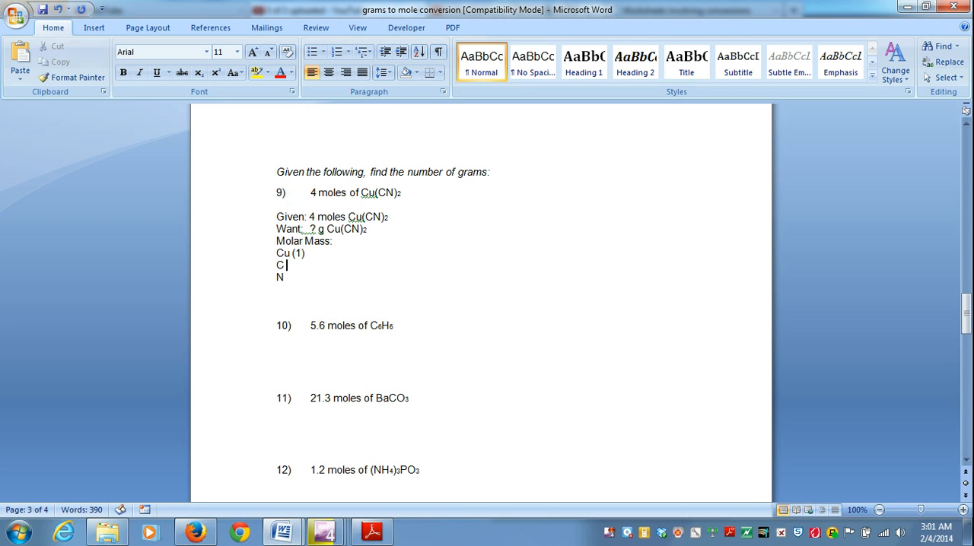
Step: Add the carbon line 'C (1x2) = 2'
{"action": "type", "text": "("}
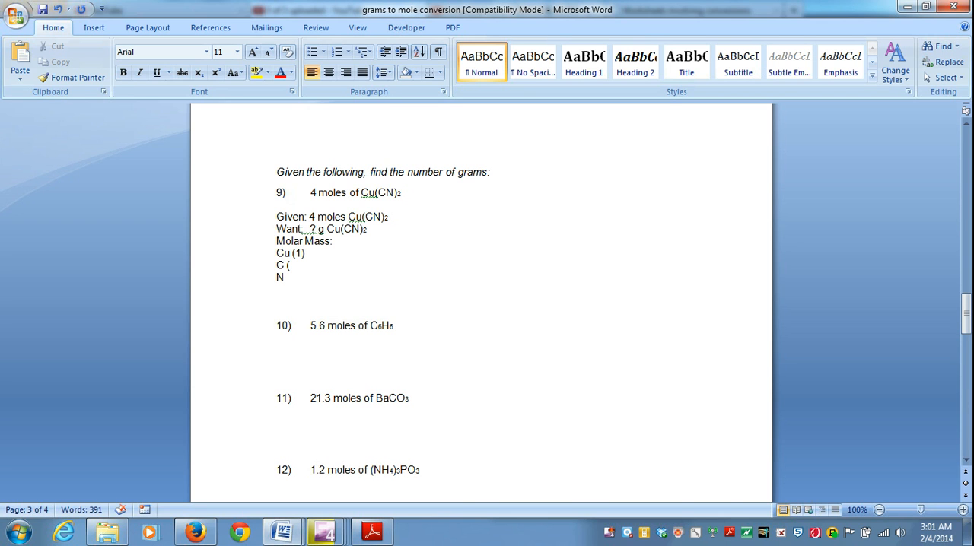
{"action": "mouse_move", "coordinate": [386, 198]}
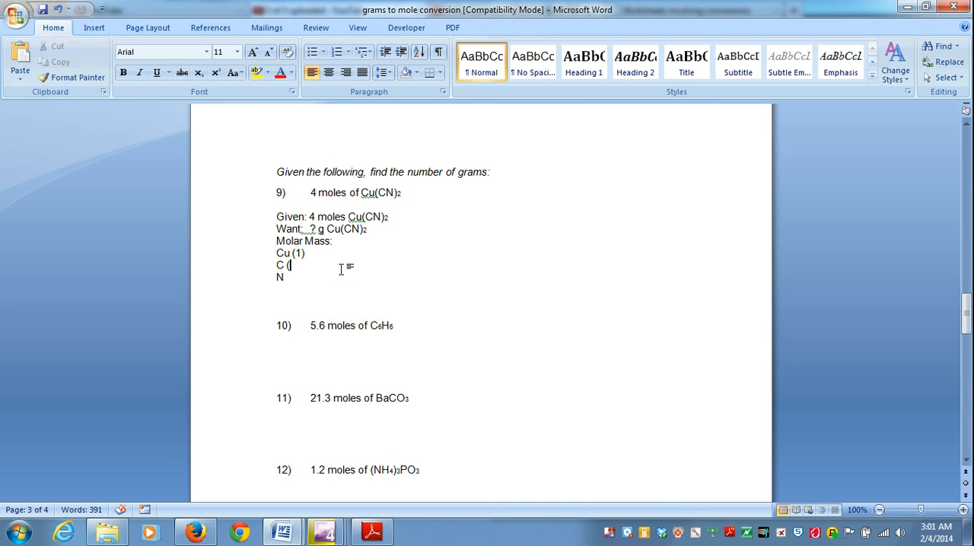
{"action": "type", "text": "1"}
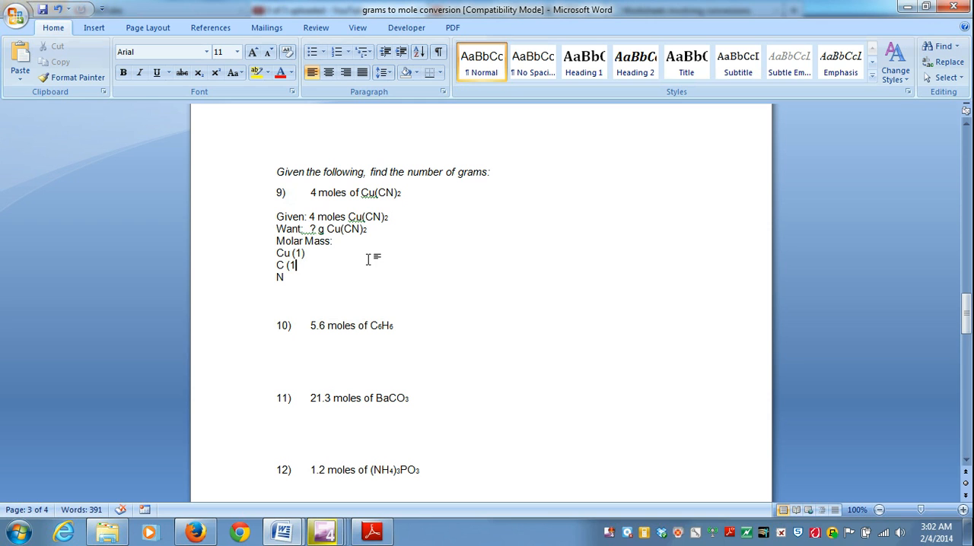
{"action": "type", "text": "*"}
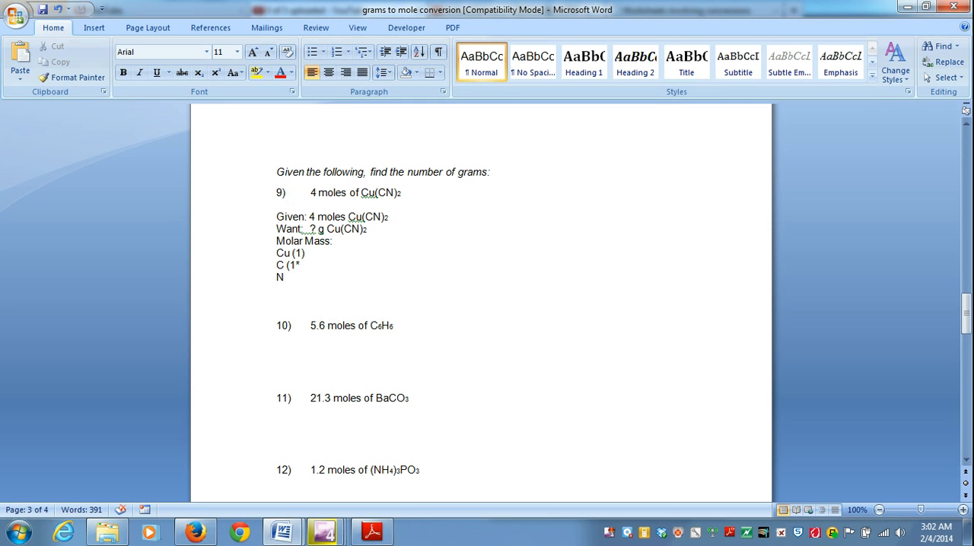
{"action": "type", "text": "x"}
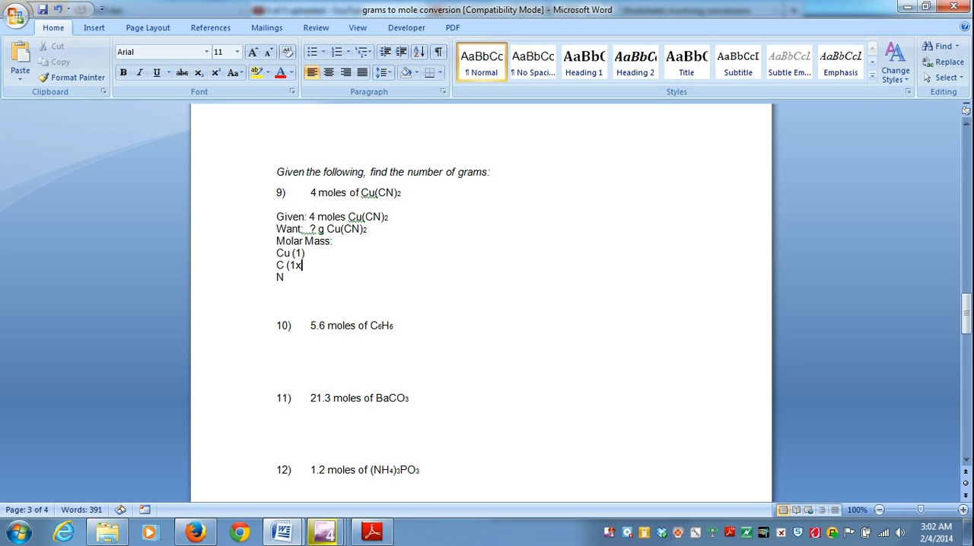
{"action": "type", "text": "2)"}
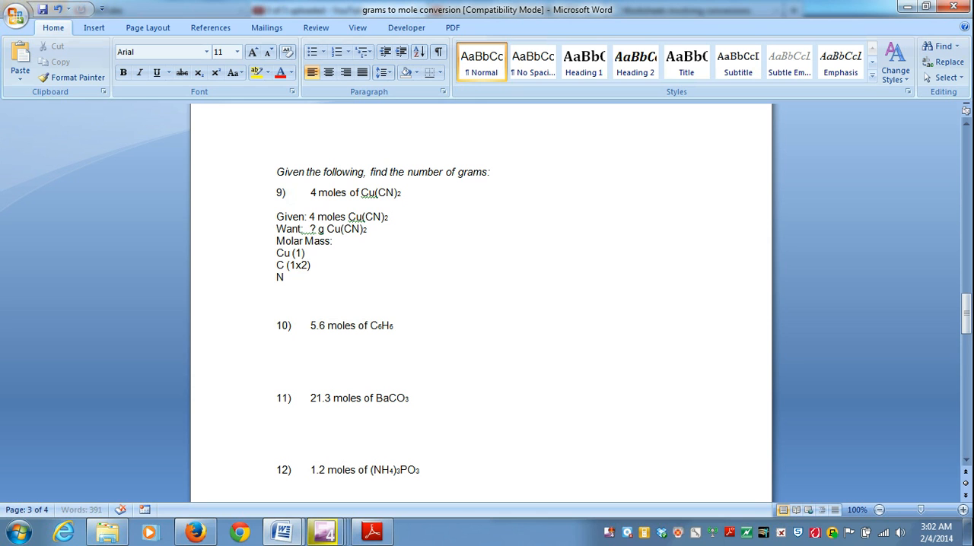
{"action": "type", "text": "="}
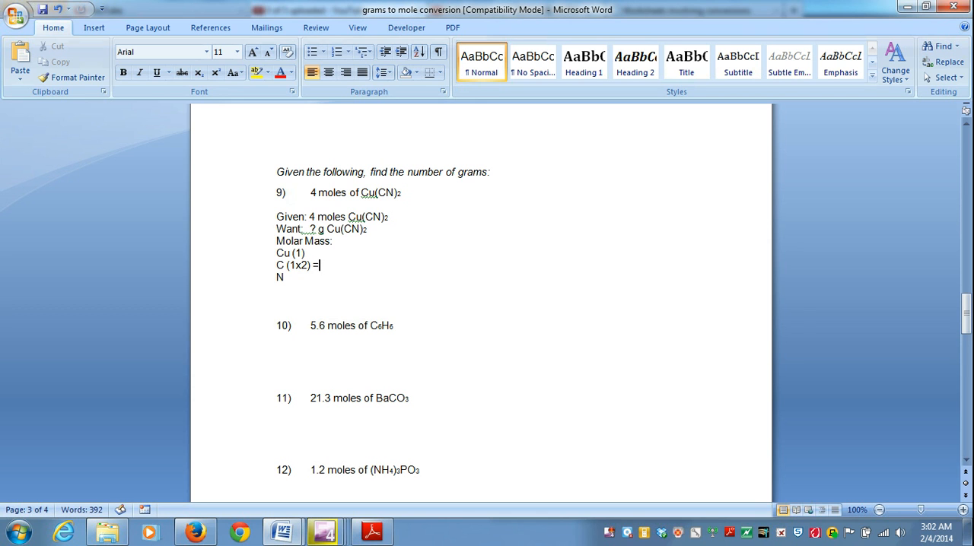
{"action": "type", "text": "2"}
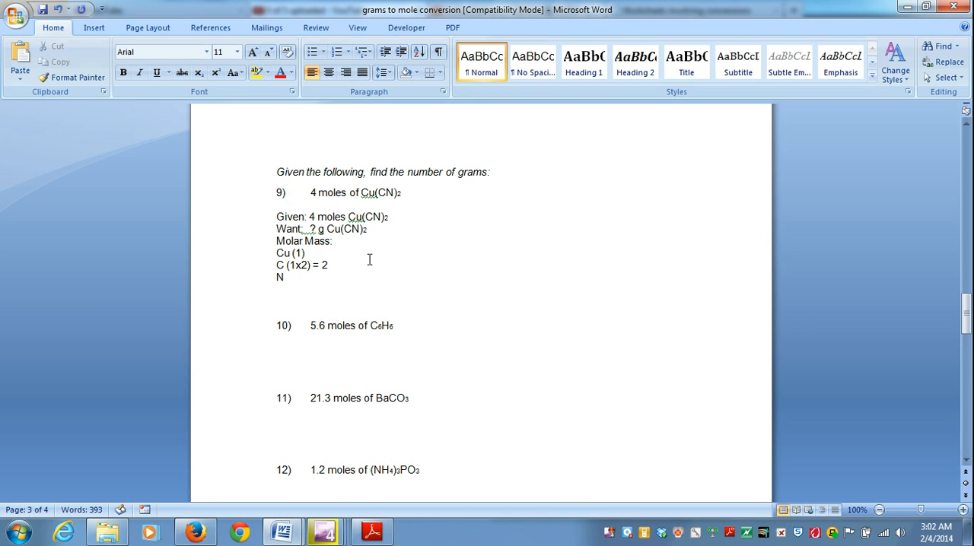
Step: Start the nitrogen line as 'N (1x2) ='
{"action": "type", "text": "(1"}
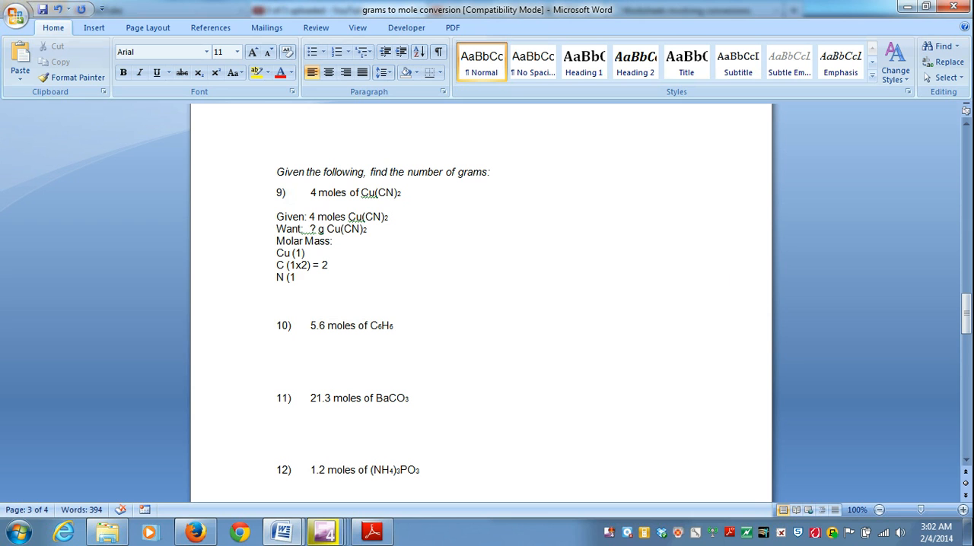
{"action": "type", "text": "x"}
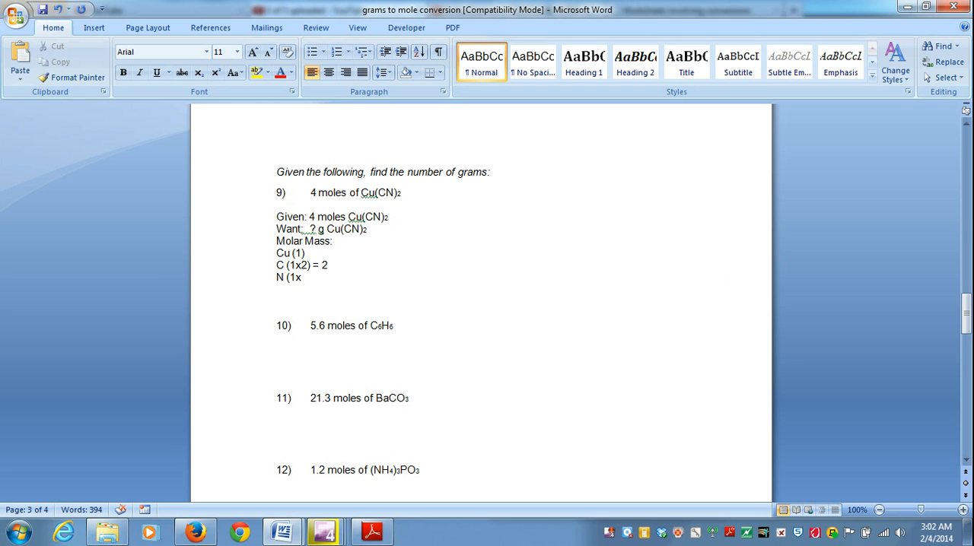
{"action": "type", "text": "2) ="}
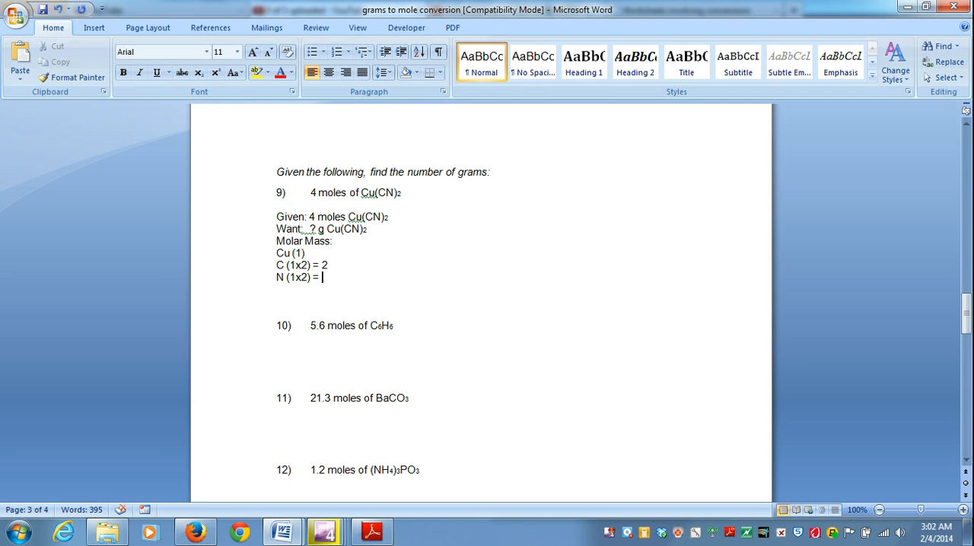
{"action": "type", "text": "2"}
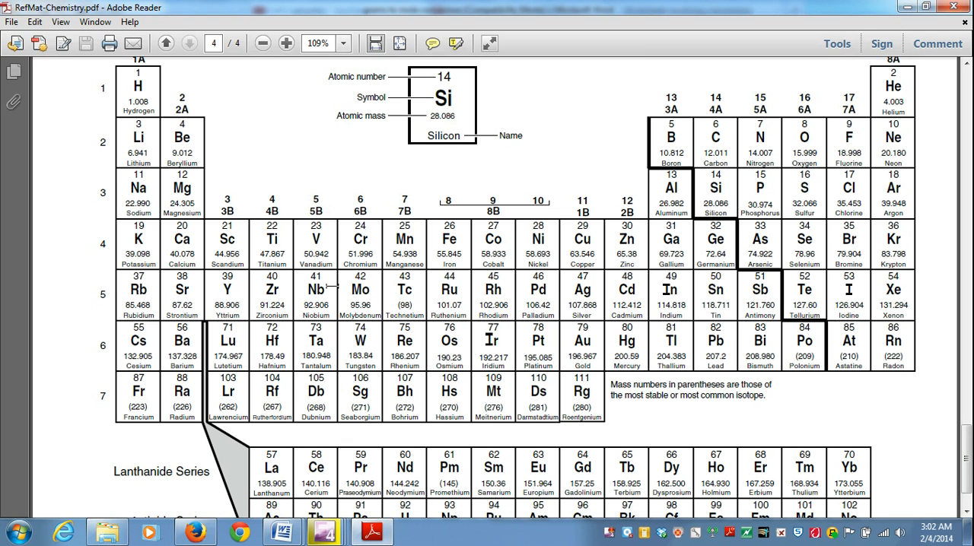
{"action": "mouse_move", "coordinate": [489, 441]}
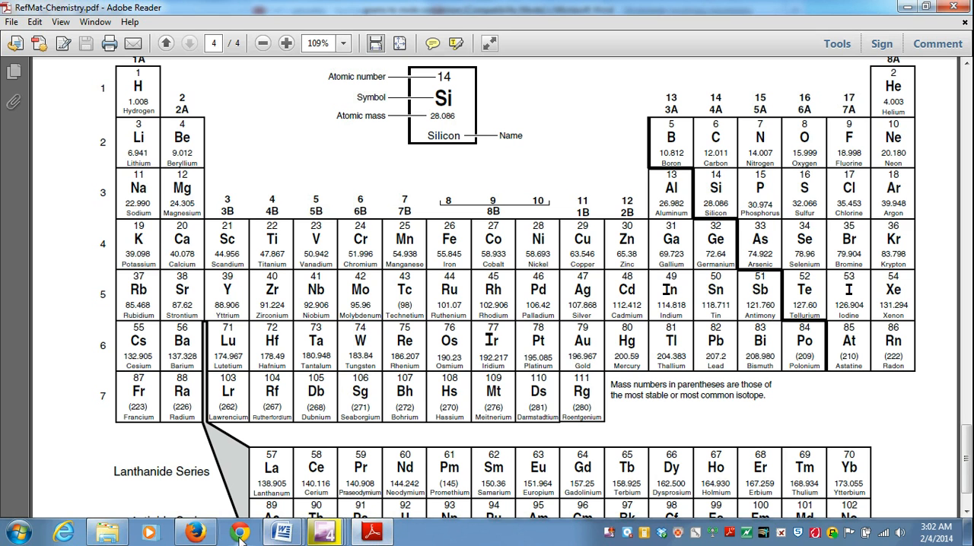
{"action": "mouse_move", "coordinate": [238, 530]}
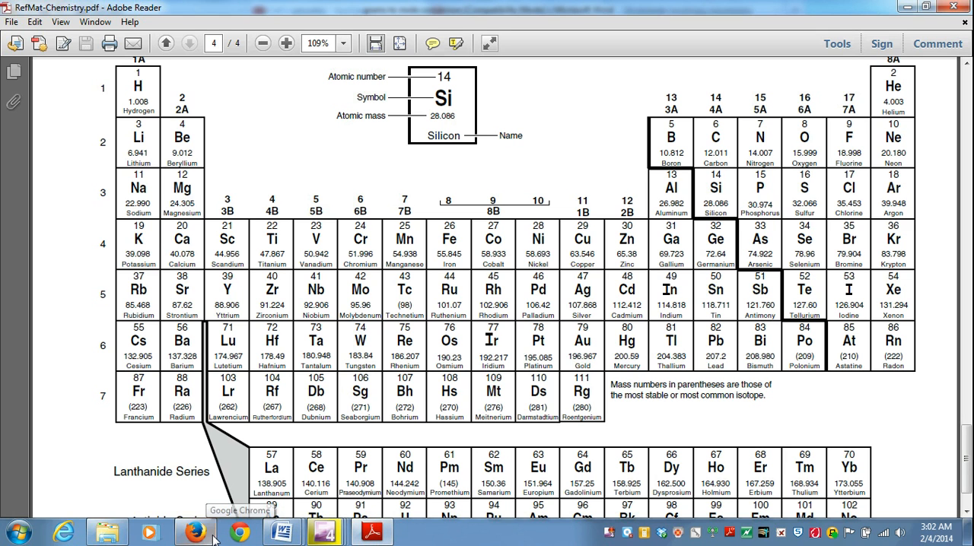
{"action": "mouse_move", "coordinate": [282, 530]}
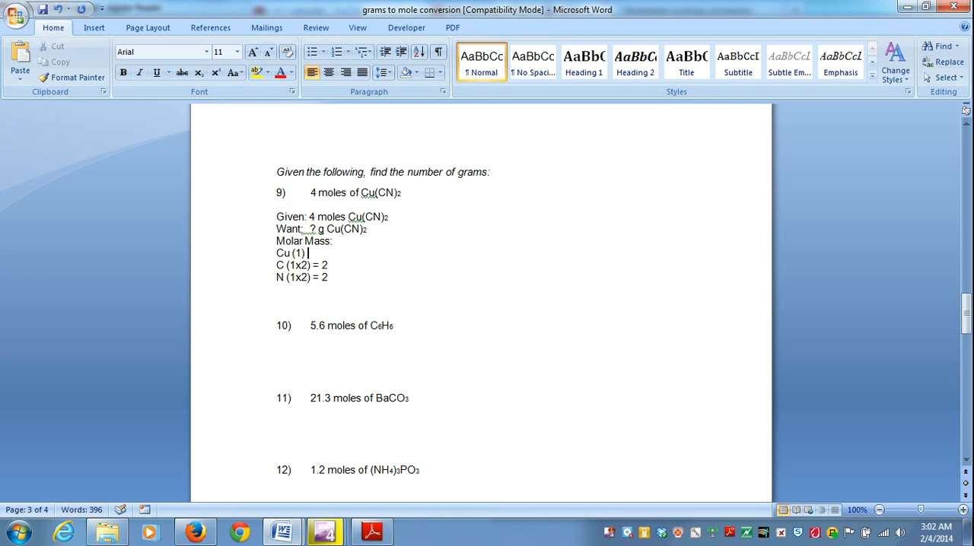
Step: Enter atomic masses 63.5 for Cu, 12.0 for C and 14.0 for N, checking the periodic table
{"action": "type", "text": "6"}
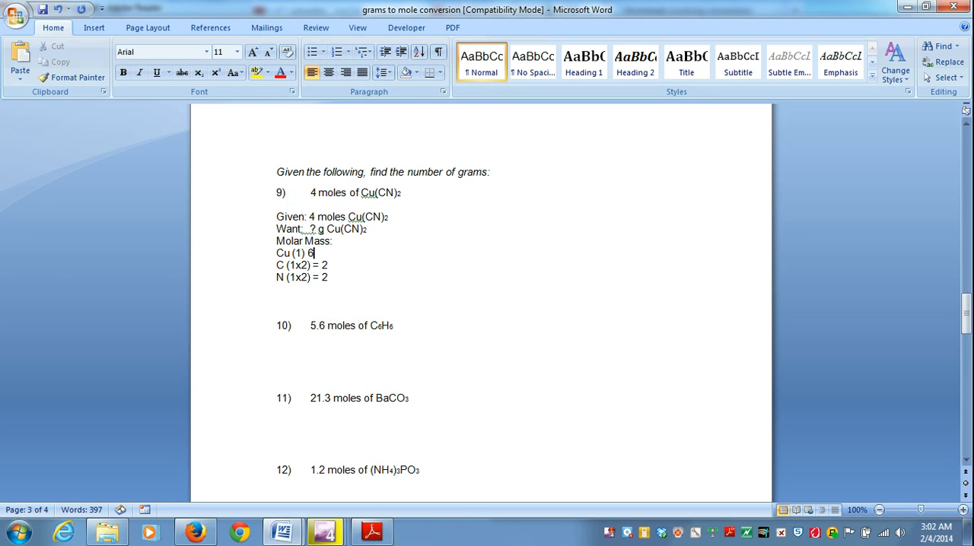
{"action": "type", "text": "3.5"}
{"action": "left_click", "coordinate": [302, 265]}
{"action": "type", "text": "(2) 12"}
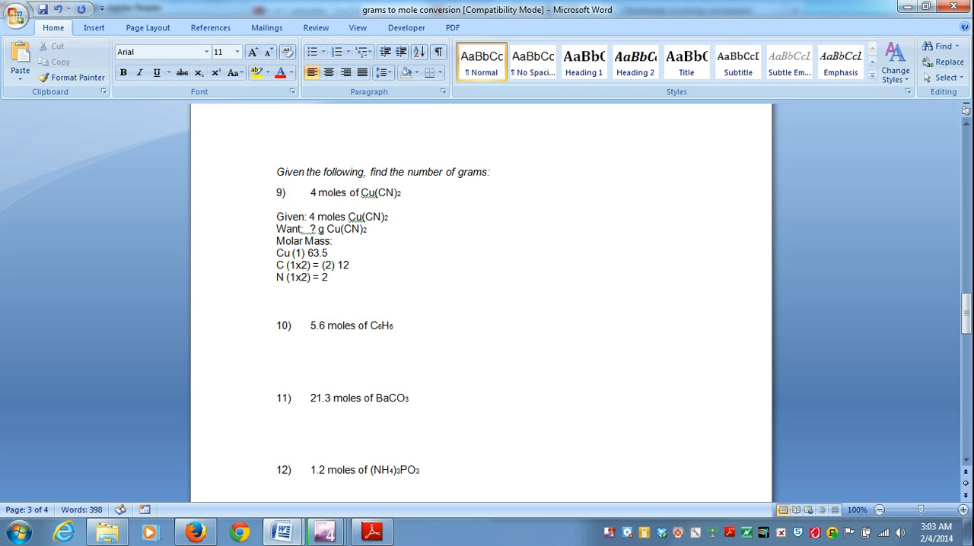
{"action": "type", "text": ".0"}
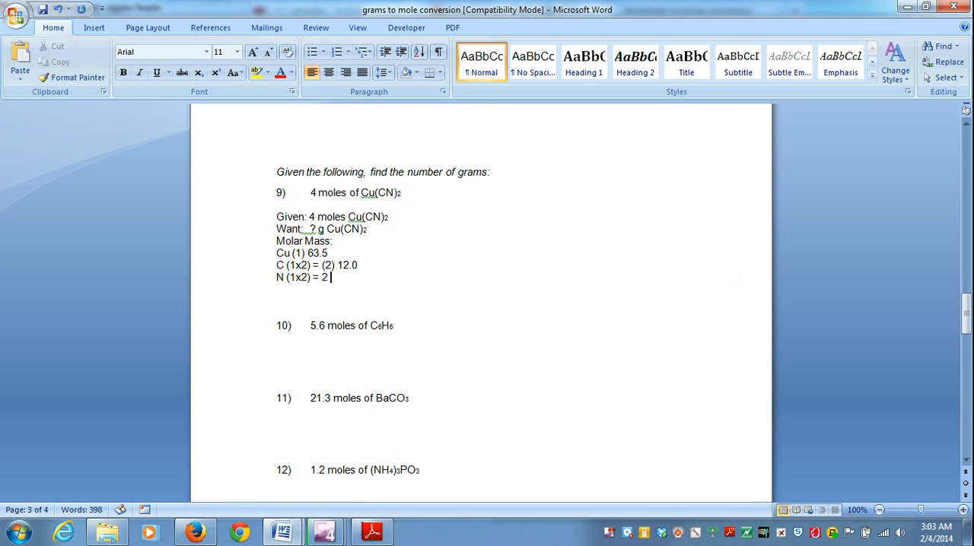
{"action": "left_click", "coordinate": [371, 531]}
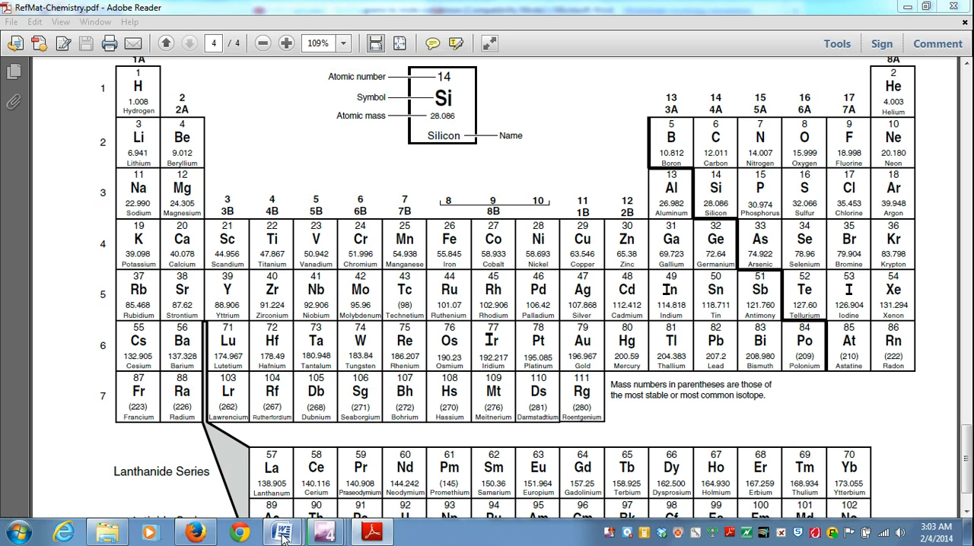
{"action": "left_click", "coordinate": [282, 530]}
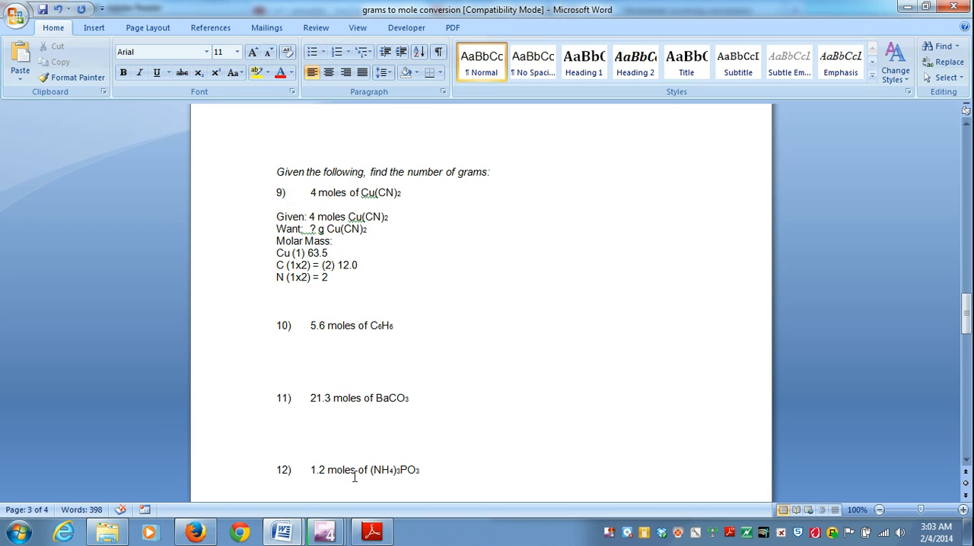
{"action": "type", "text": "14"}
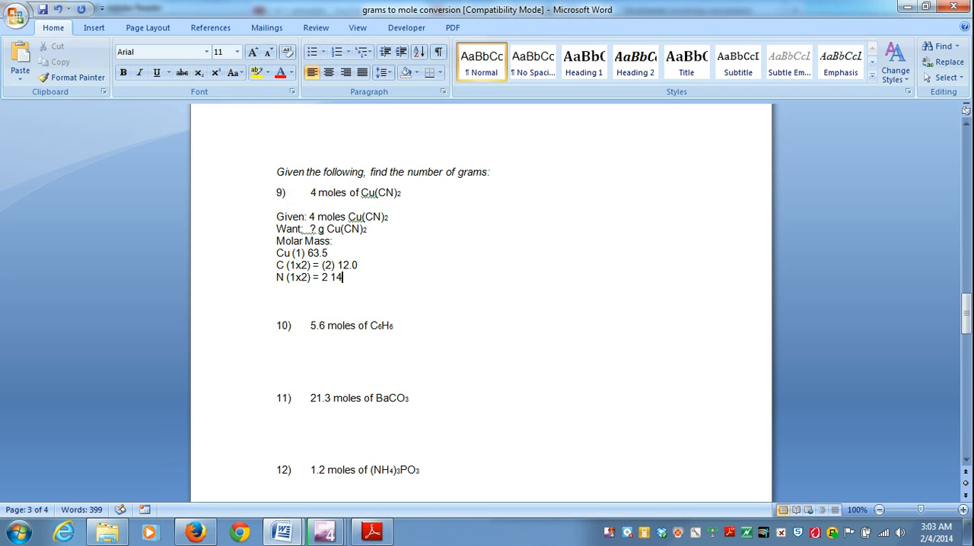
{"action": "type", "text": ".0"}
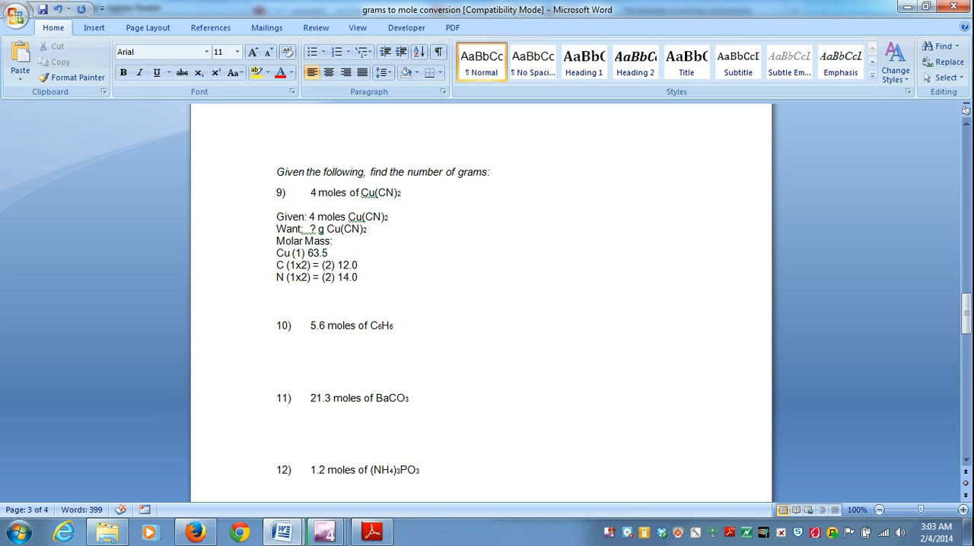
{"action": "type", "text": "= 63.5"}
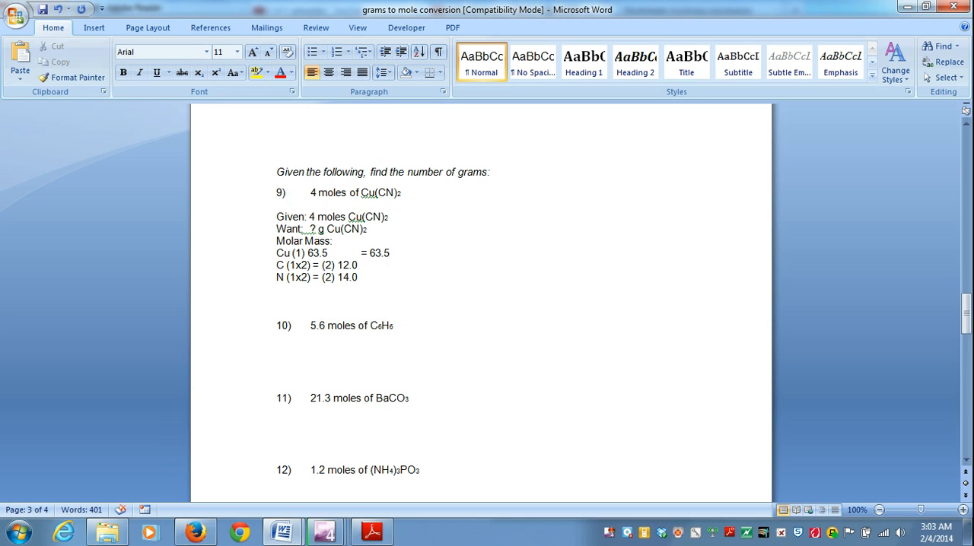
Step: Add subtotals = 63.5, = 24.0 and = +28.0, underlining 28.0 for the sum
{"action": "type", "text": "="}
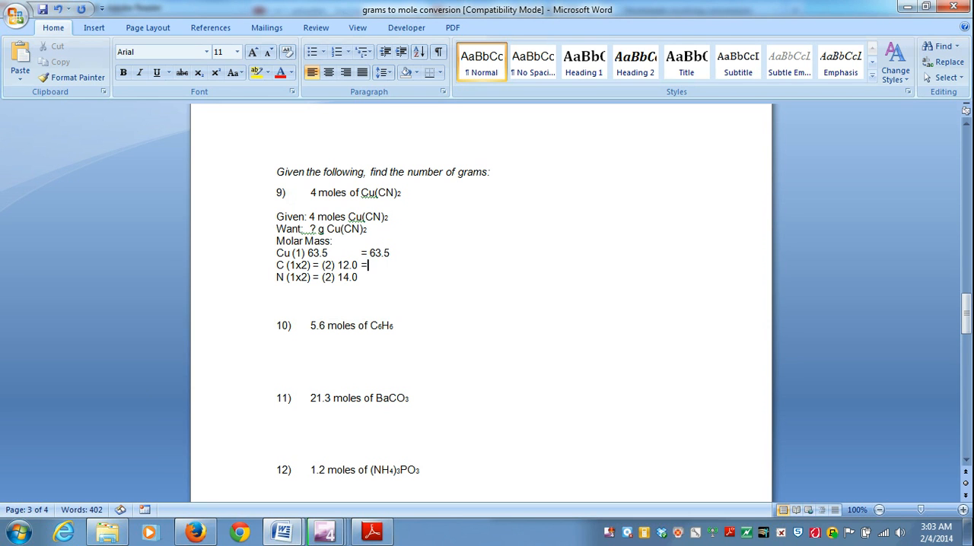
{"action": "type", "text": "1"}
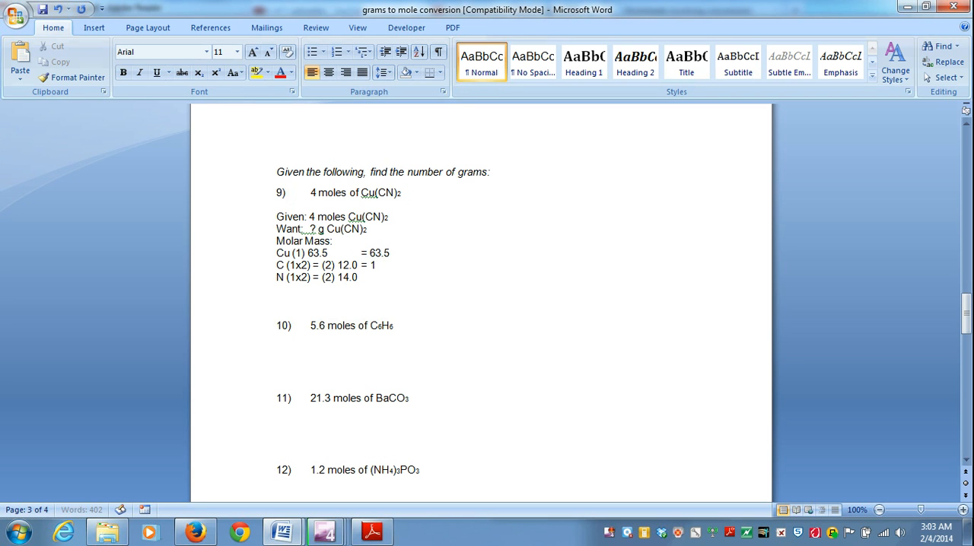
{"action": "type", "text": "24.0"}
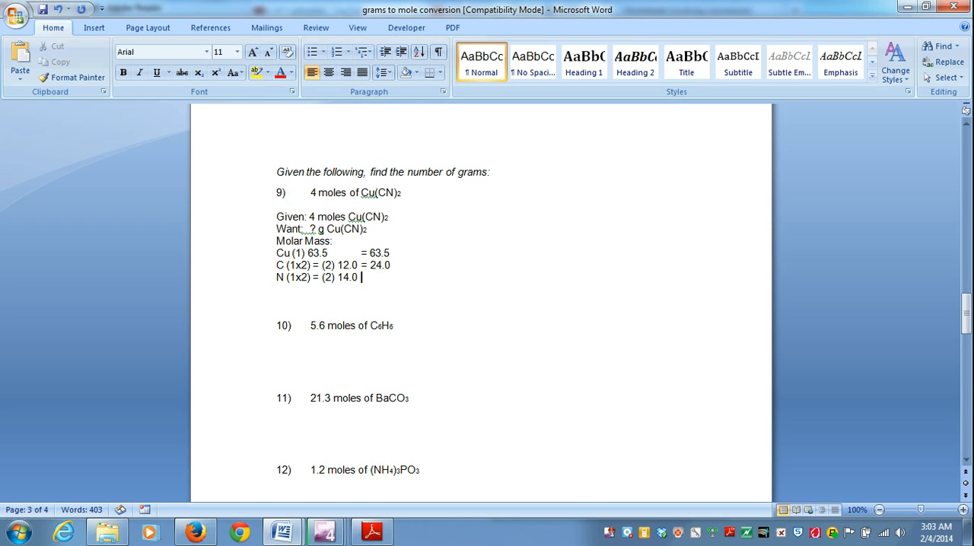
{"action": "type", "text": "="}
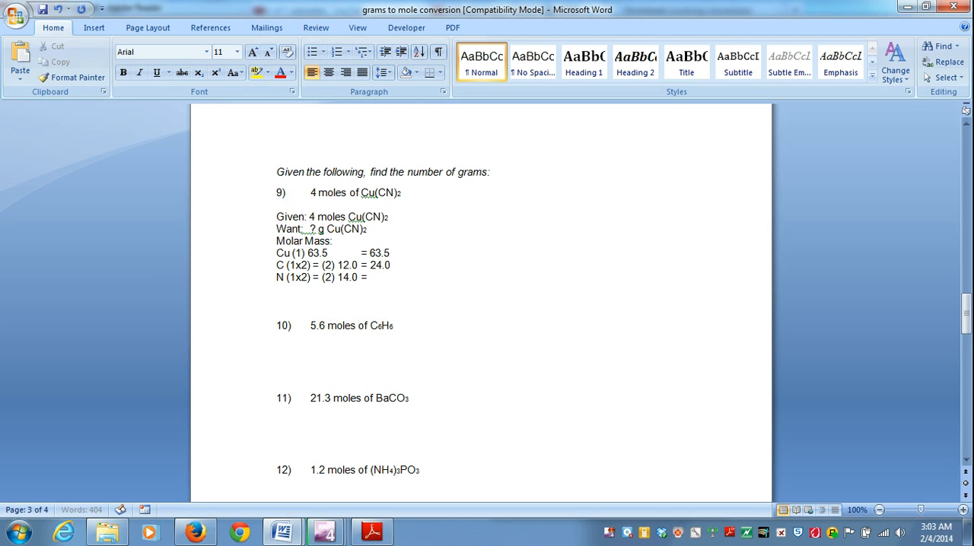
{"action": "type", "text": "28"}
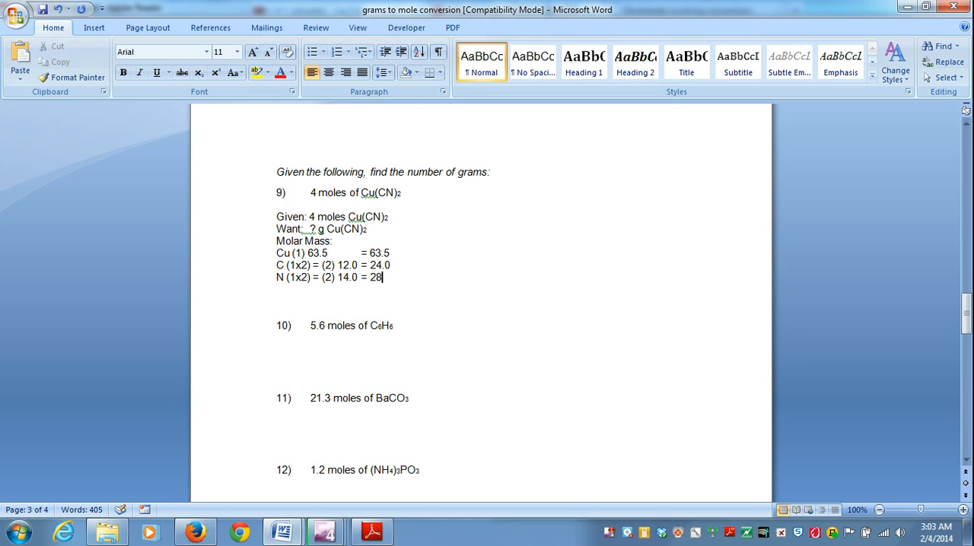
{"action": "type", "text": ".0"}
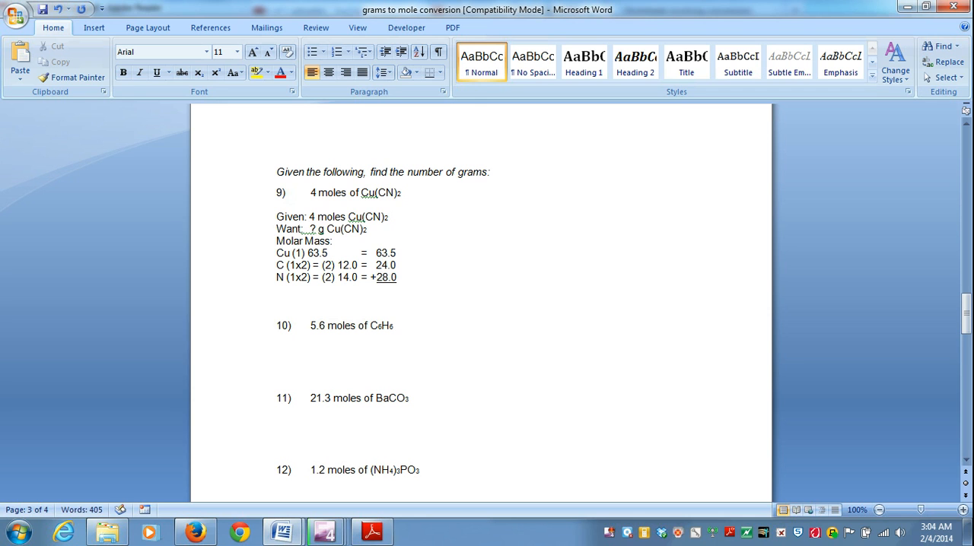
{"action": "left_click", "coordinate": [378, 293]}
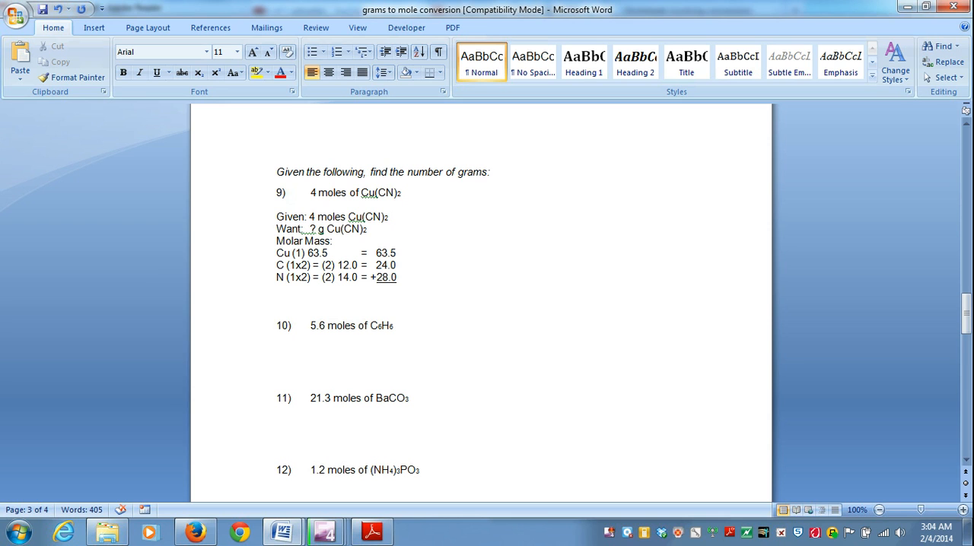
{"action": "left_click", "coordinate": [376, 289]}
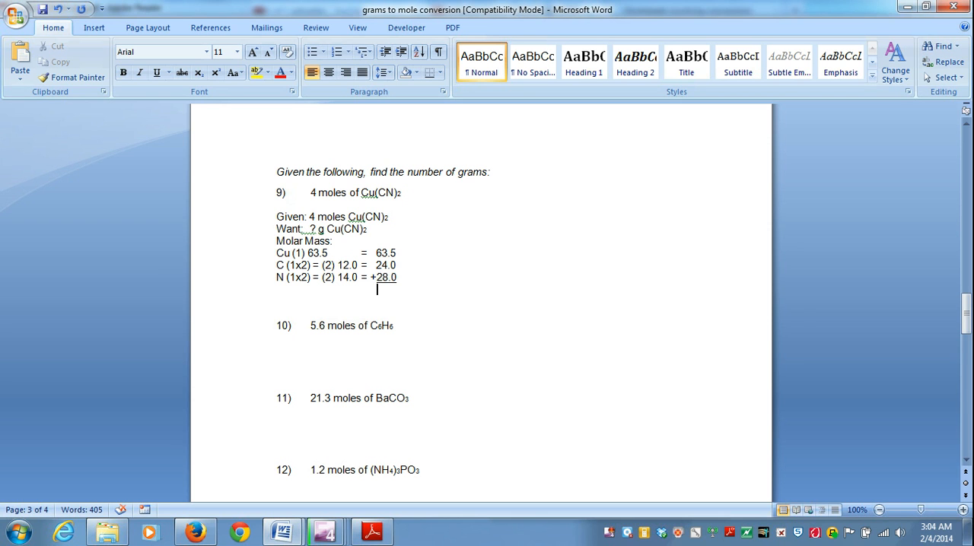
Step: Write 115.5 g Cu(CN)2 / 1 mole Cu(CN)2 with subscript 2s
{"action": "type", "text": "115.5"}
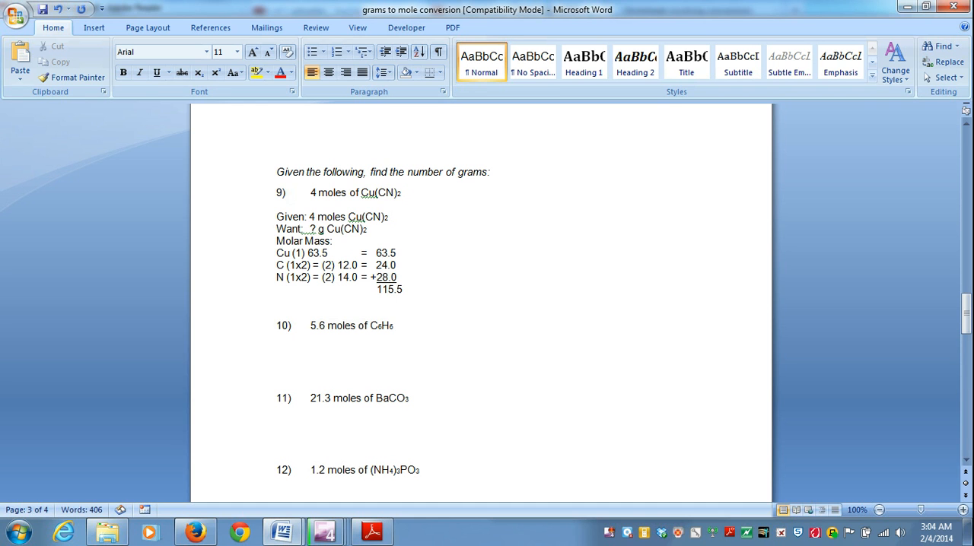
{"action": "type", "text": "g"}
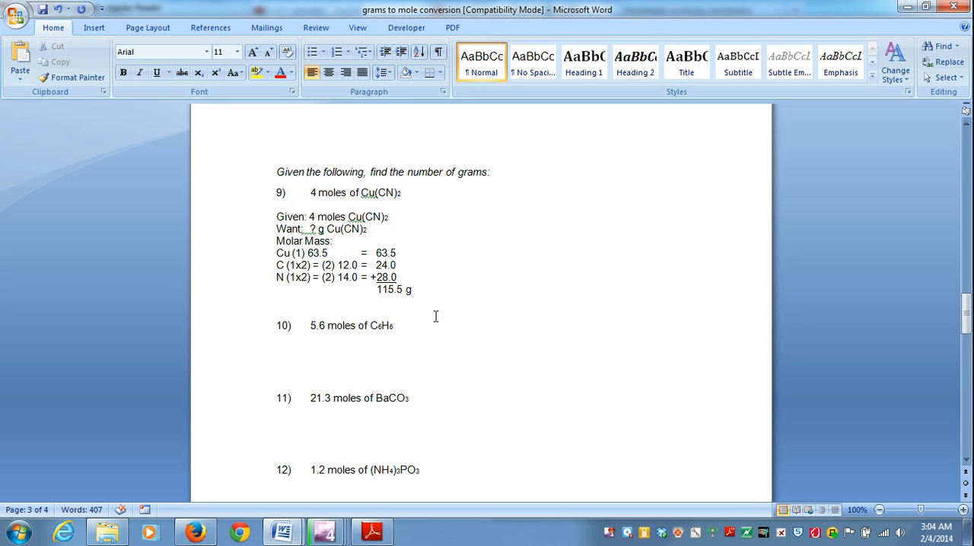
{"action": "mouse_move", "coordinate": [361, 191]}
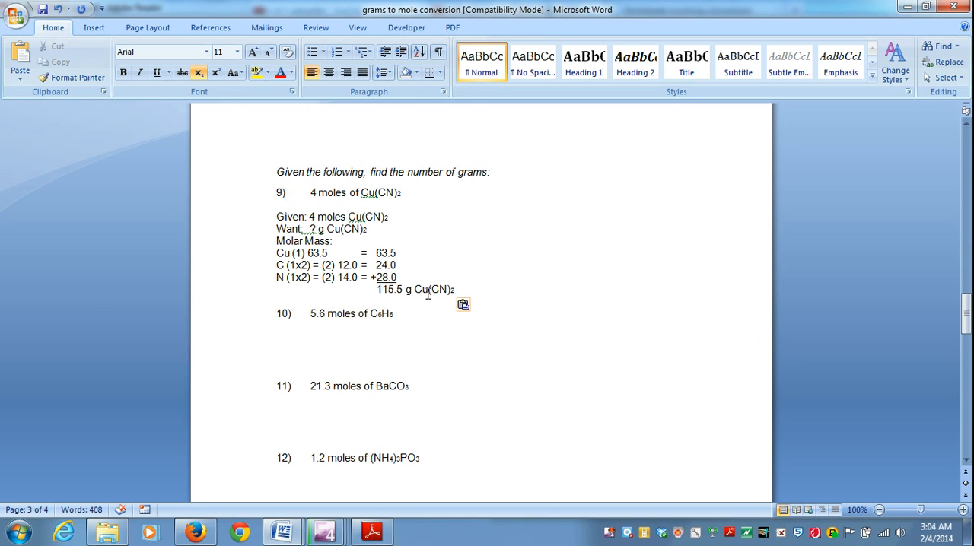
{"action": "left_click", "coordinate": [216, 73]}
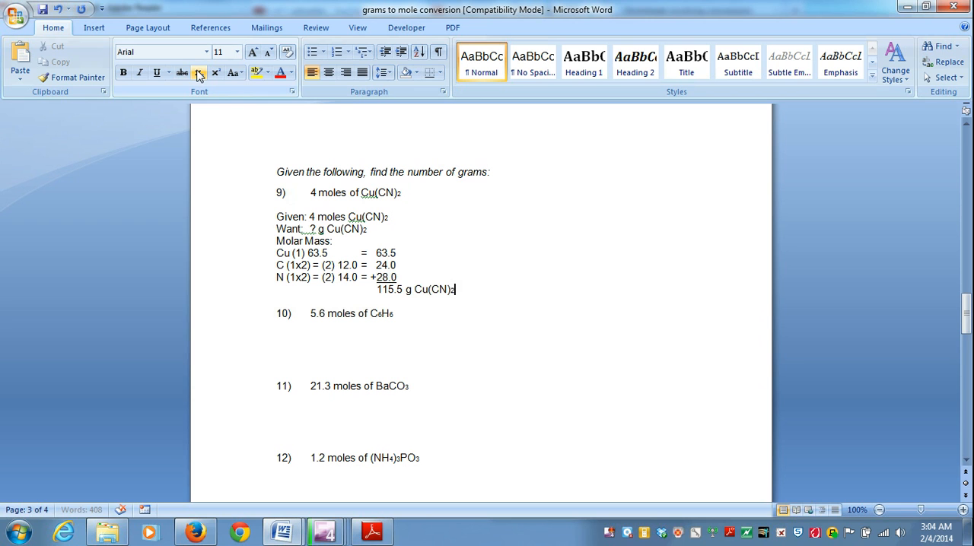
{"action": "type", "text": "/"}
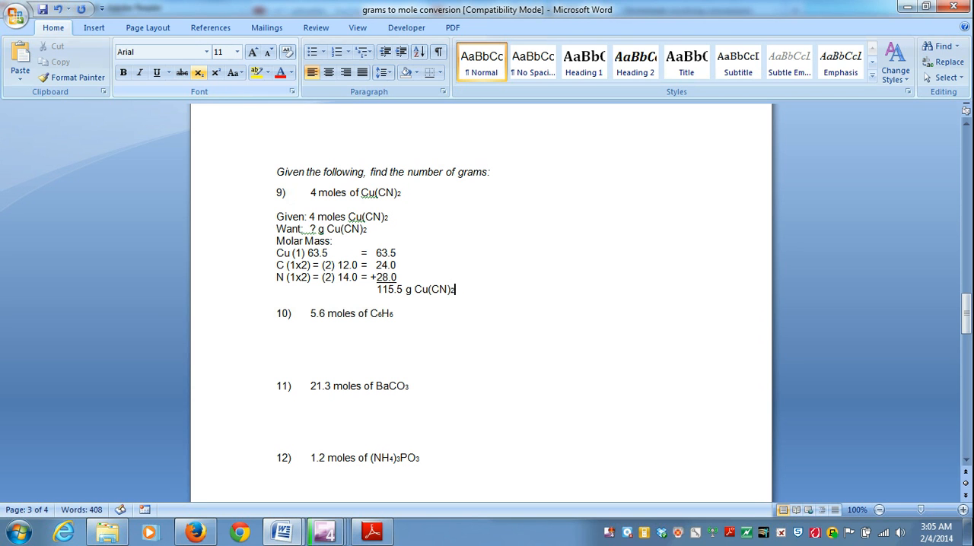
{"action": "mouse_move", "coordinate": [297, 152]}
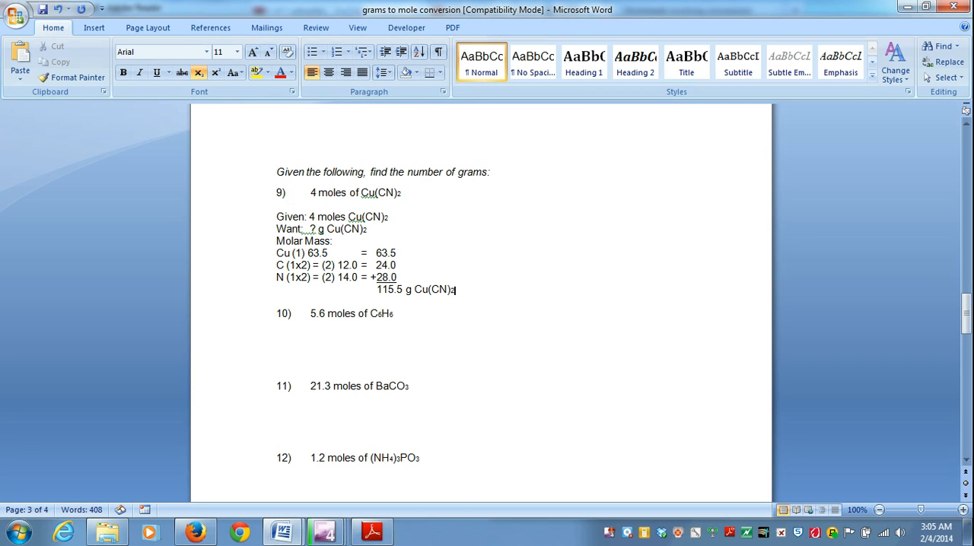
{"action": "left_click", "coordinate": [197, 72]}
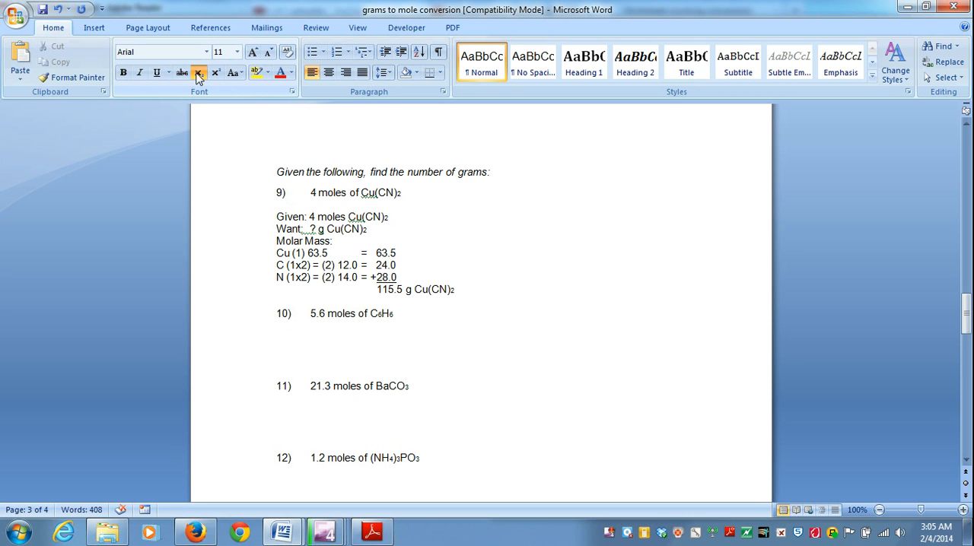
{"action": "type", "text": "/"}
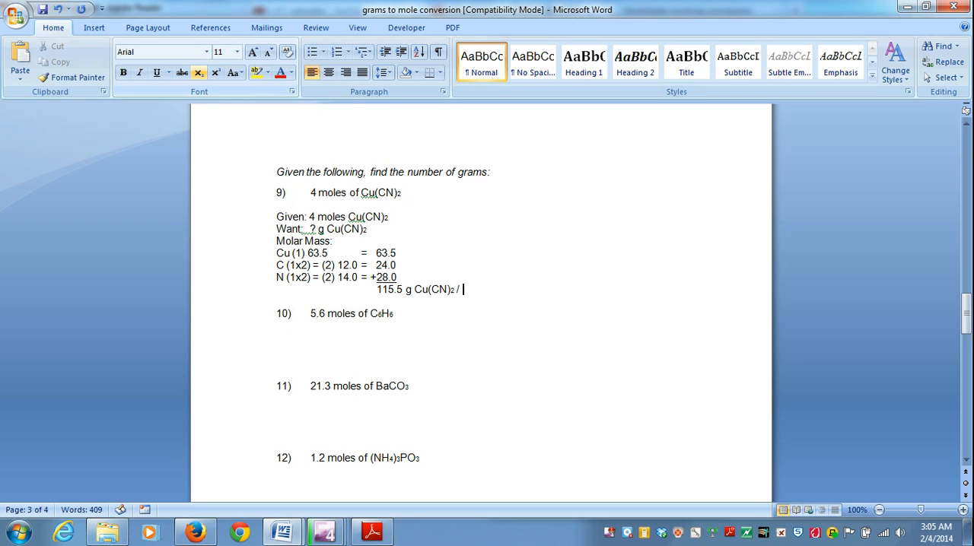
{"action": "type", "text": "1 mo"}
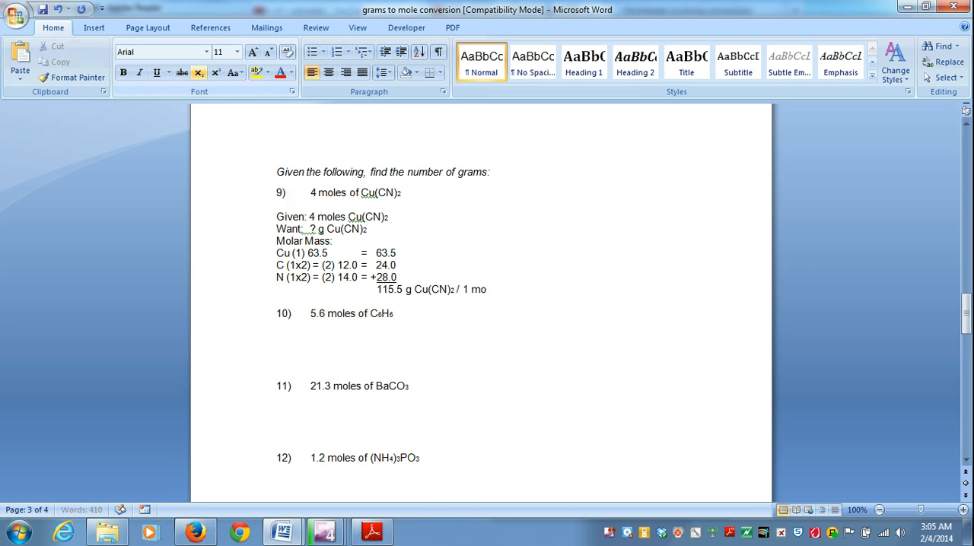
{"action": "type", "text": "le"}
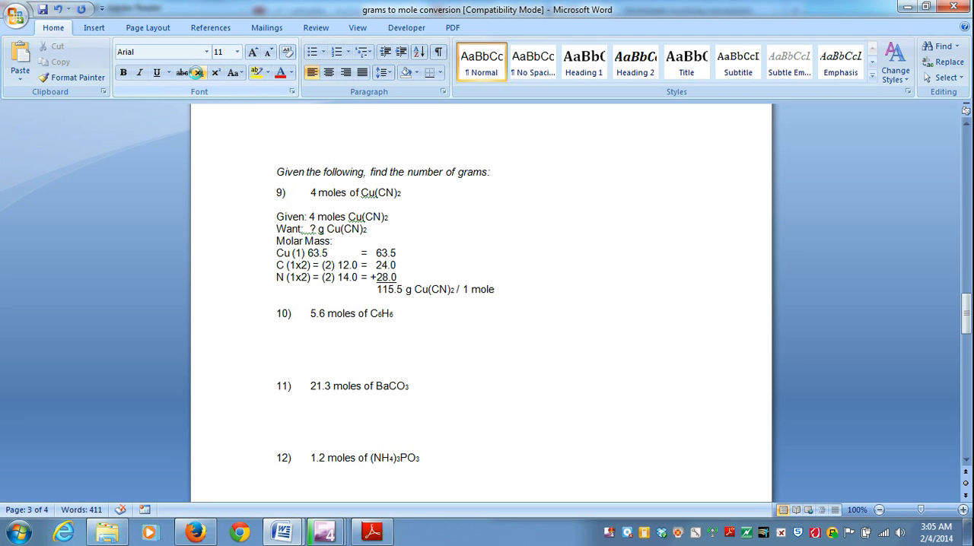
{"action": "type", "text": "Cu(CN)2"}
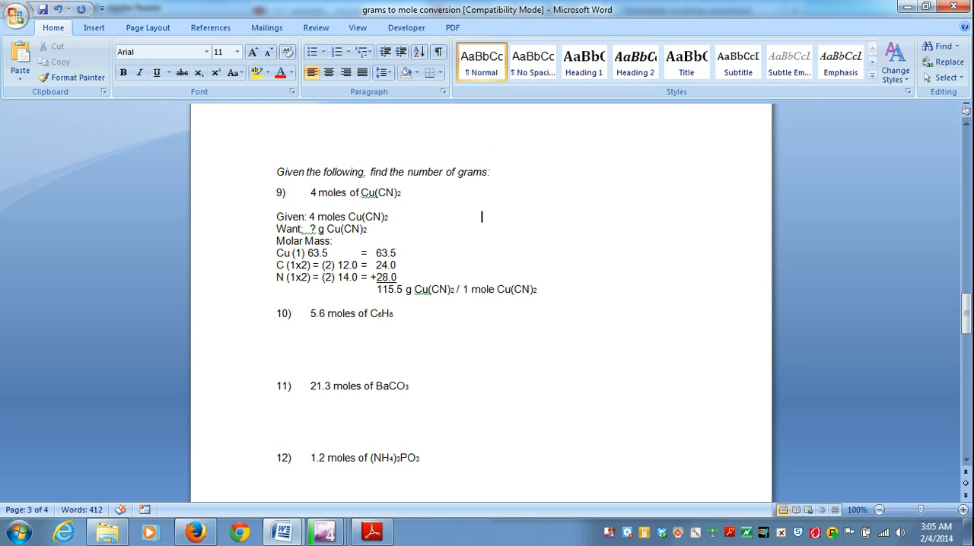
Step: Write underlined '4 moles Cu(CN)2' followed by '| 115.5 g Cu(CN)2' over '| 1 mole of Cu(CN)2'
{"action": "type", "text": "4 mo"}
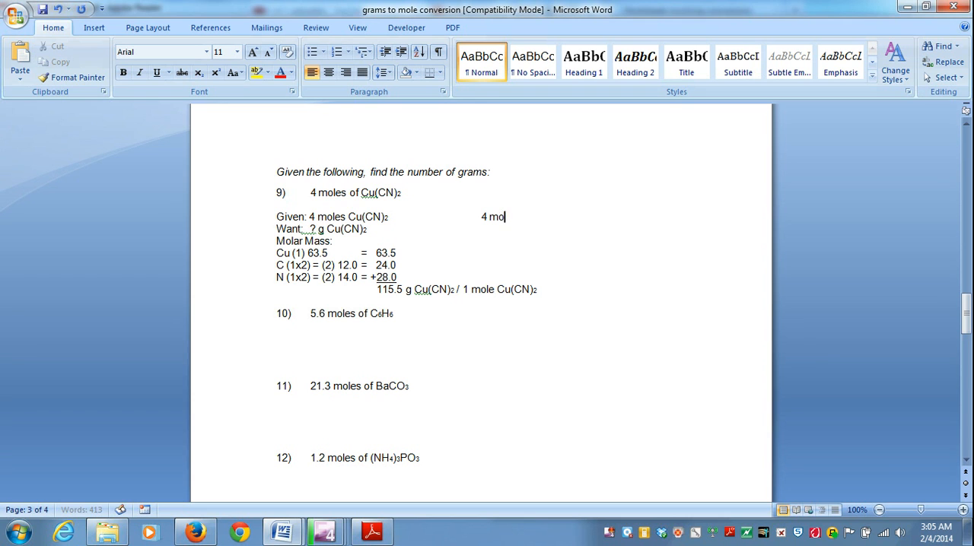
{"action": "type", "text": "les Cu(CN)2"}
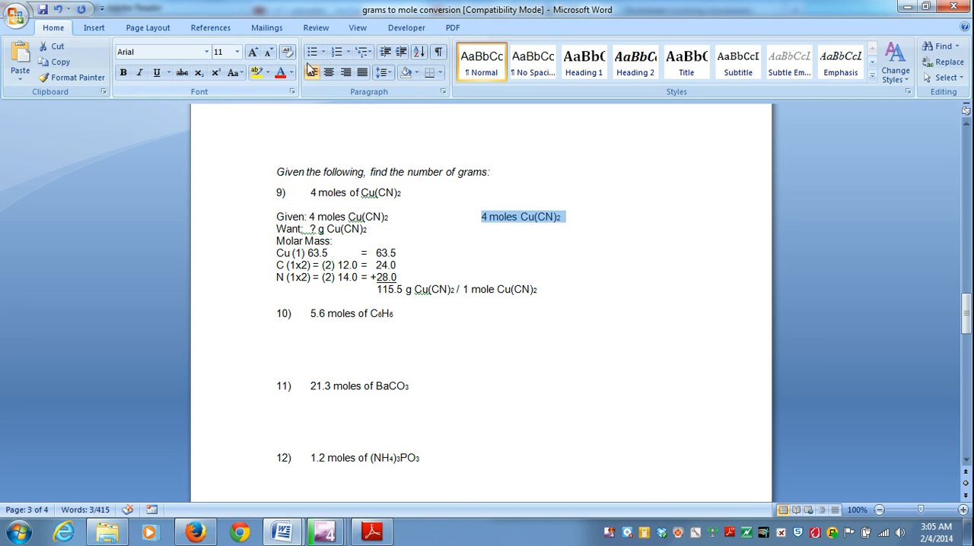
{"action": "left_click", "coordinate": [156, 72]}
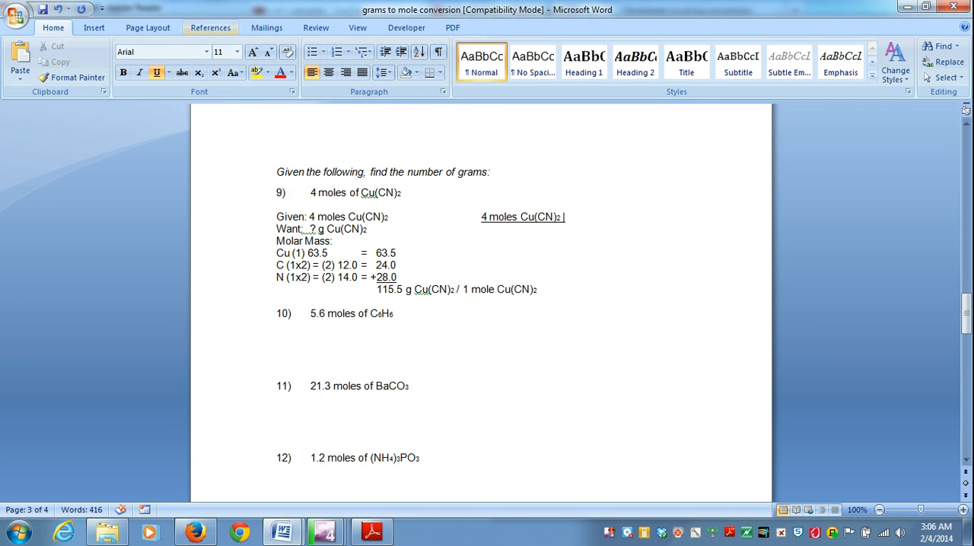
{"action": "type", "text": "115.5"}
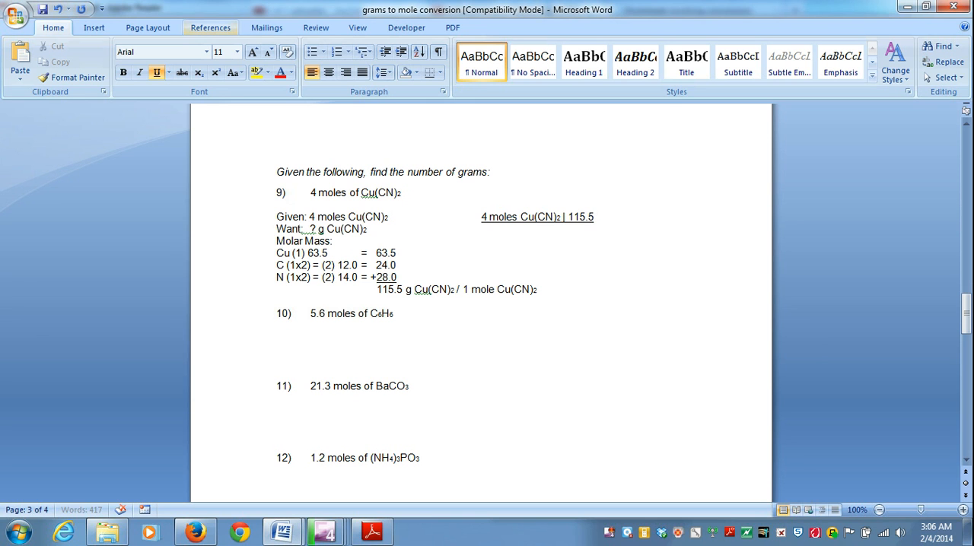
{"action": "type", "text": "g"}
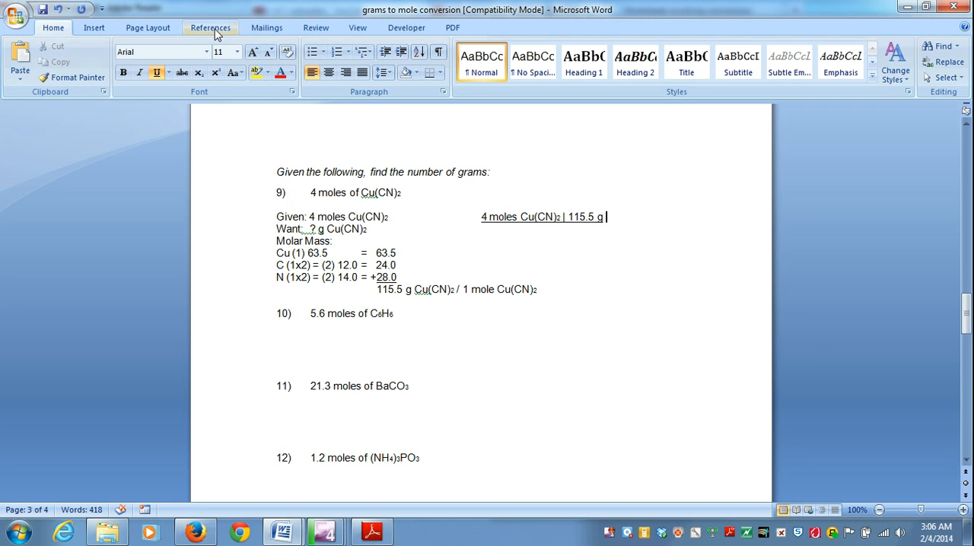
{"action": "type", "text": "Cu(CN)2"}
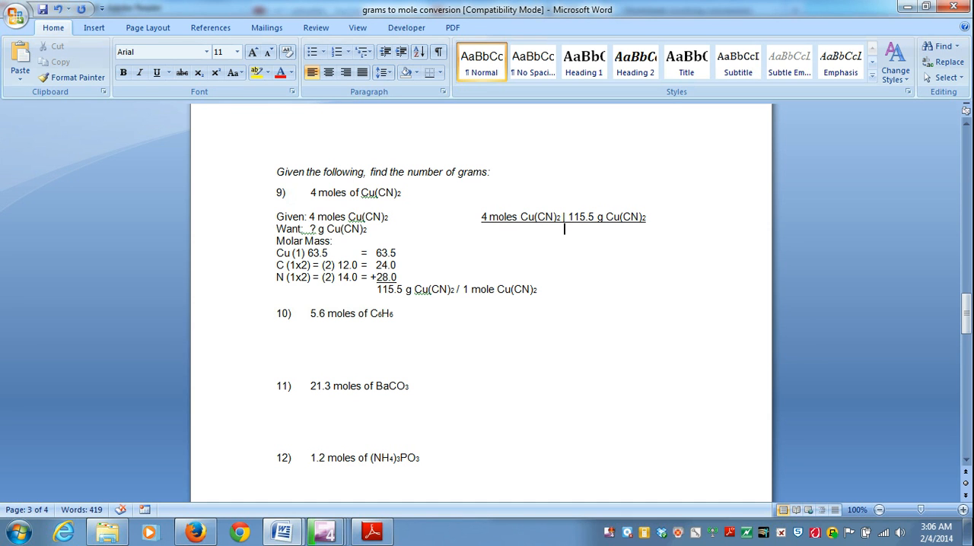
{"action": "type", "text": "| 1 mole of Cu(CN)2"}
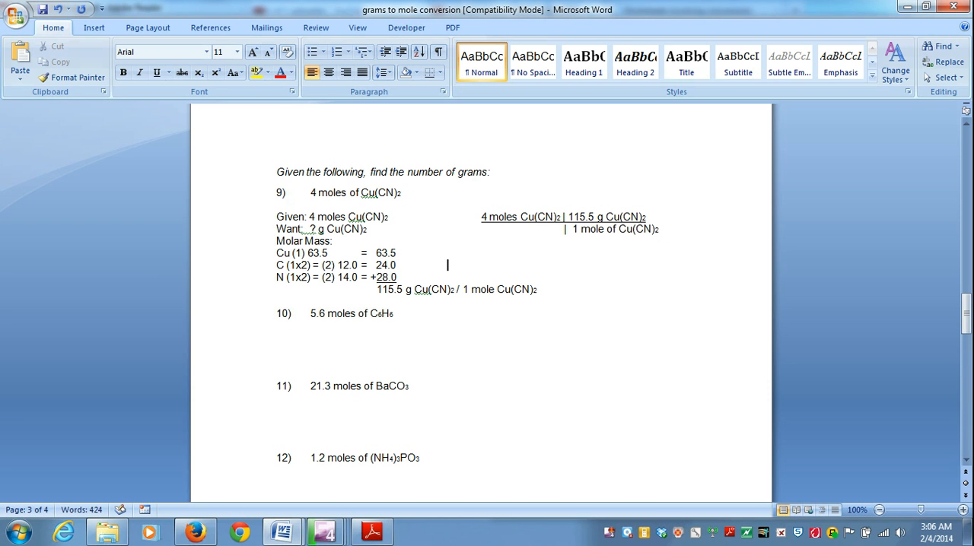
Step: Beside the molar mass lines, write the underlined numerator (4) (115.5 g Cu(CN)2)
{"action": "left_click", "coordinate": [584, 265]}
{"action": "type", "text": " ("}
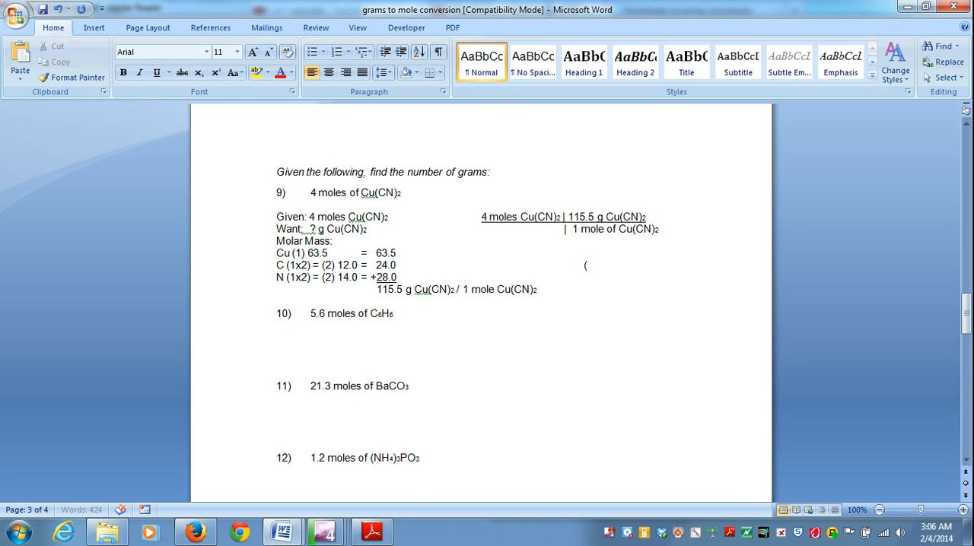
{"action": "type", "text": "4"}
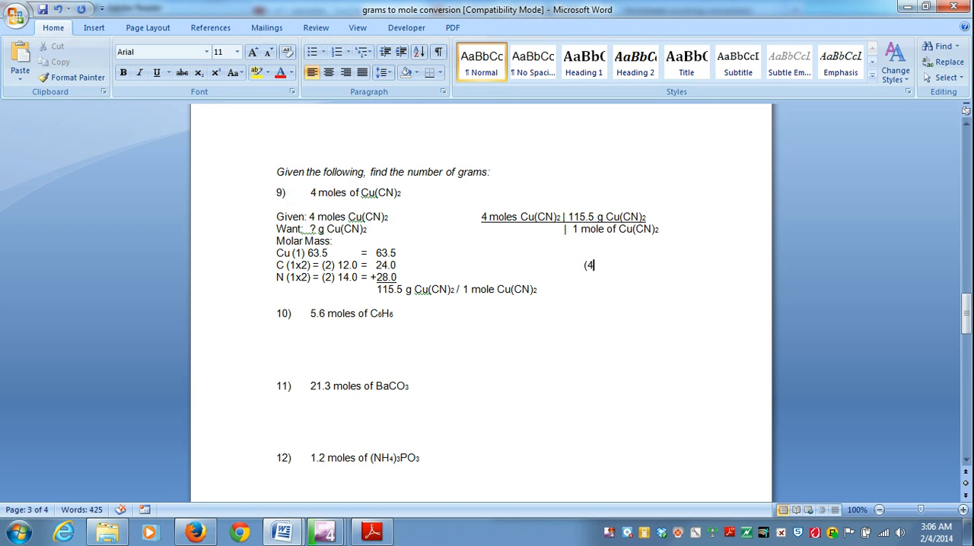
{"action": "type", "text": ")"}
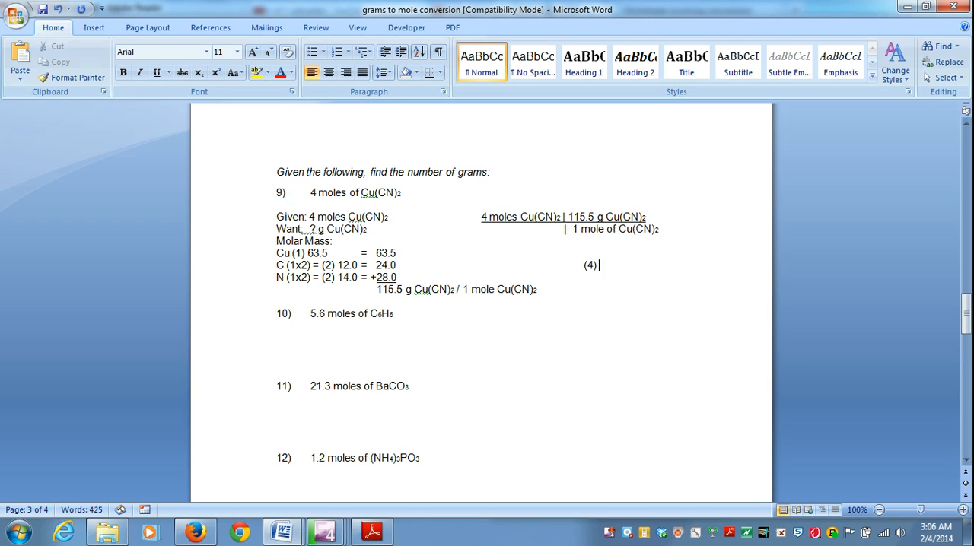
{"action": "type", "text": "(11"}
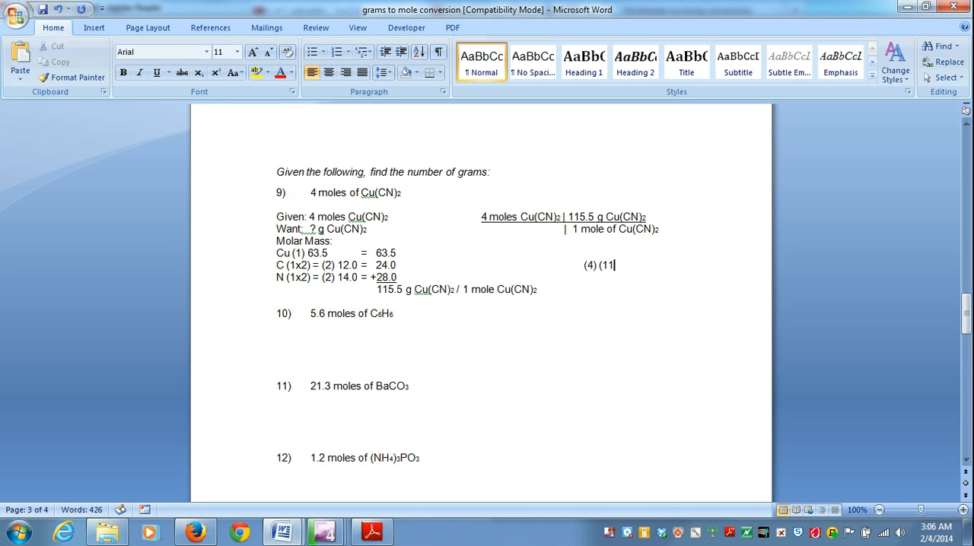
{"action": "type", "text": "5.5 g"}
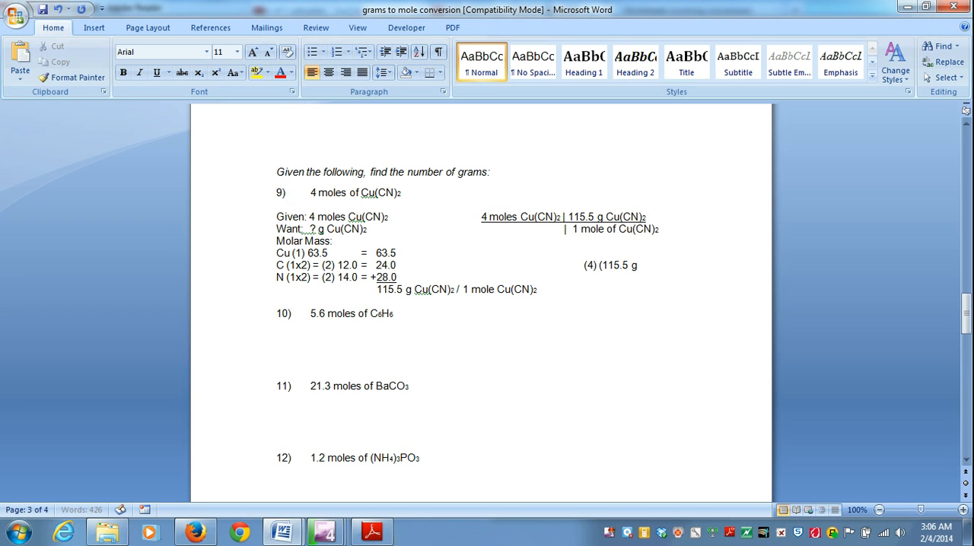
{"action": "type", "text": "Cu(CN)2"}
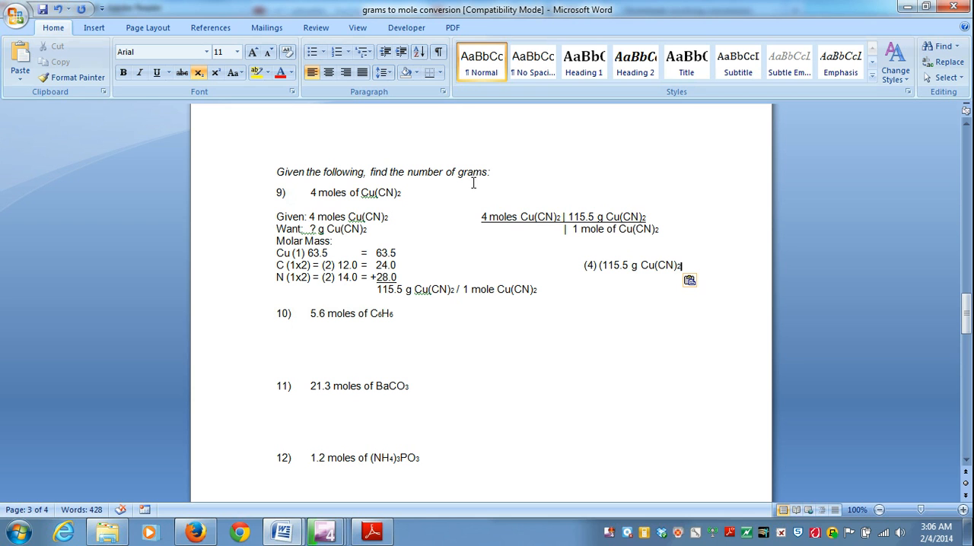
{"action": "left_click", "coordinate": [198, 72]}
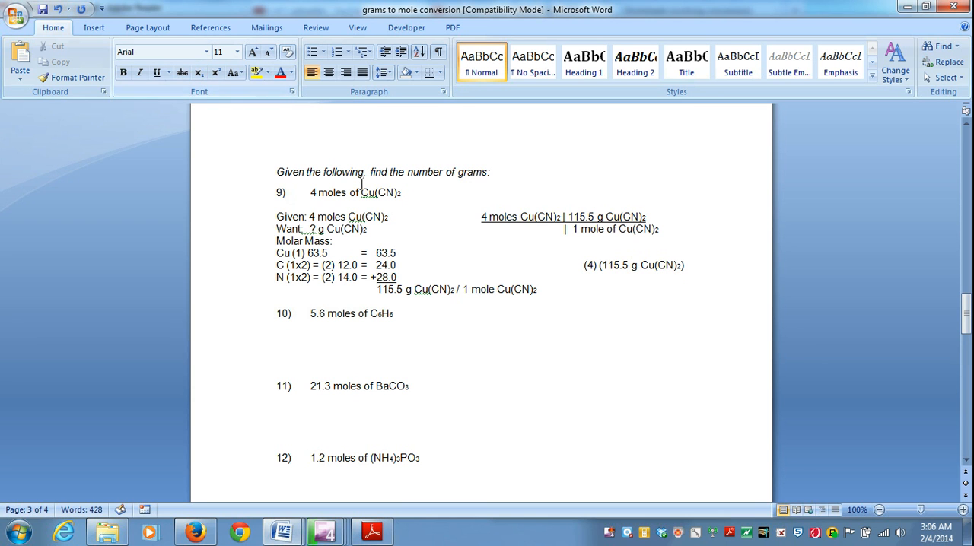
{"action": "left_click_drag", "start_coordinate": [584, 264], "coordinate": [630, 265]}
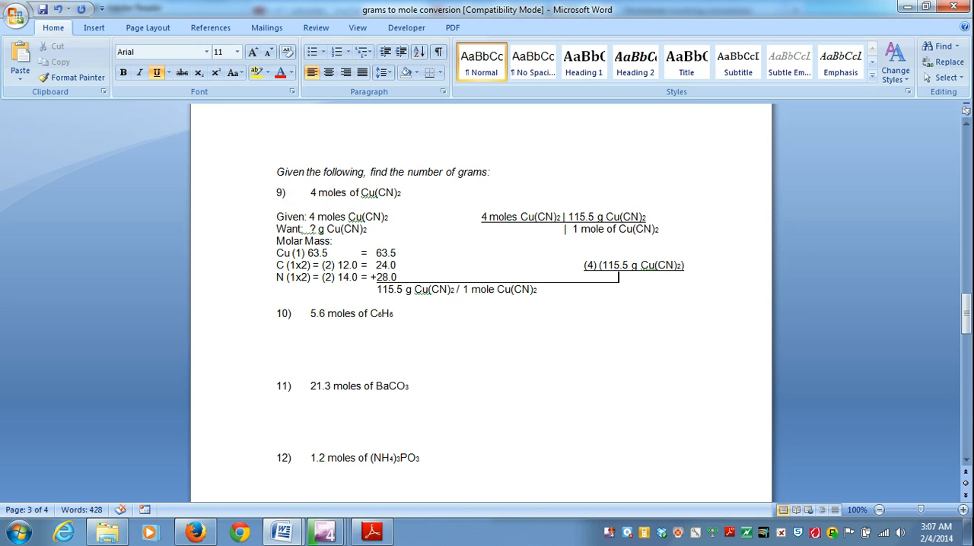
Step: Add the denominator (1mole Cu(CN)2) below and remove its underline
{"action": "type", "text": "1"}
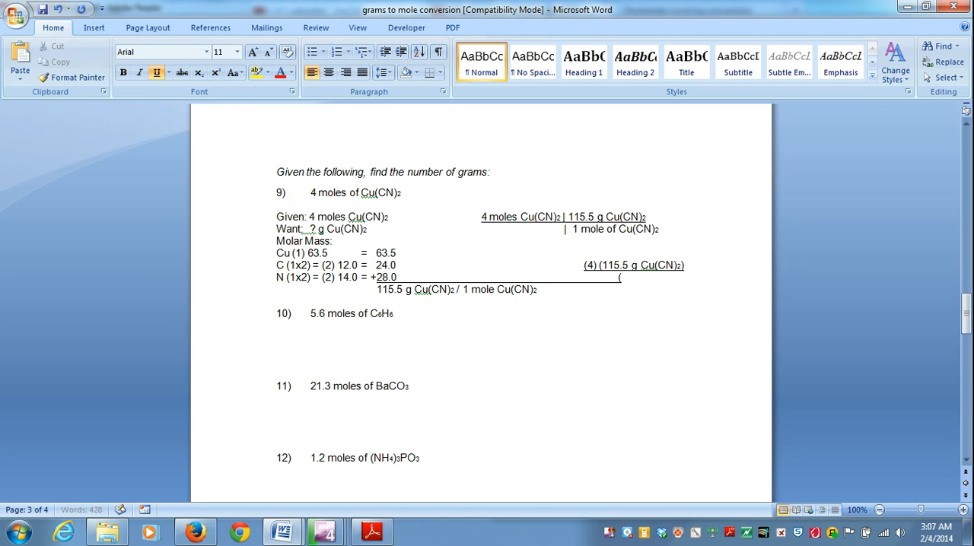
{"action": "type", "text": "1mole"}
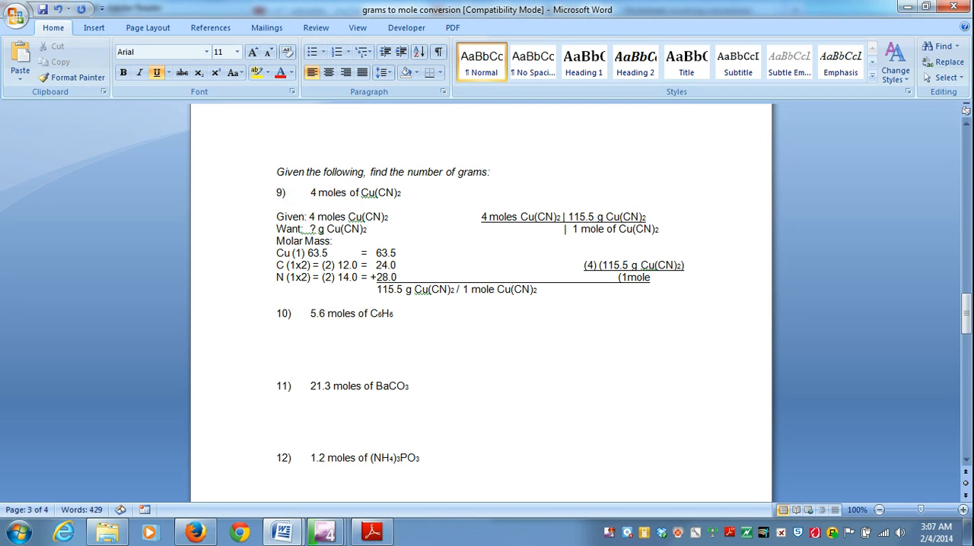
{"action": "mouse_move", "coordinate": [688, 274]}
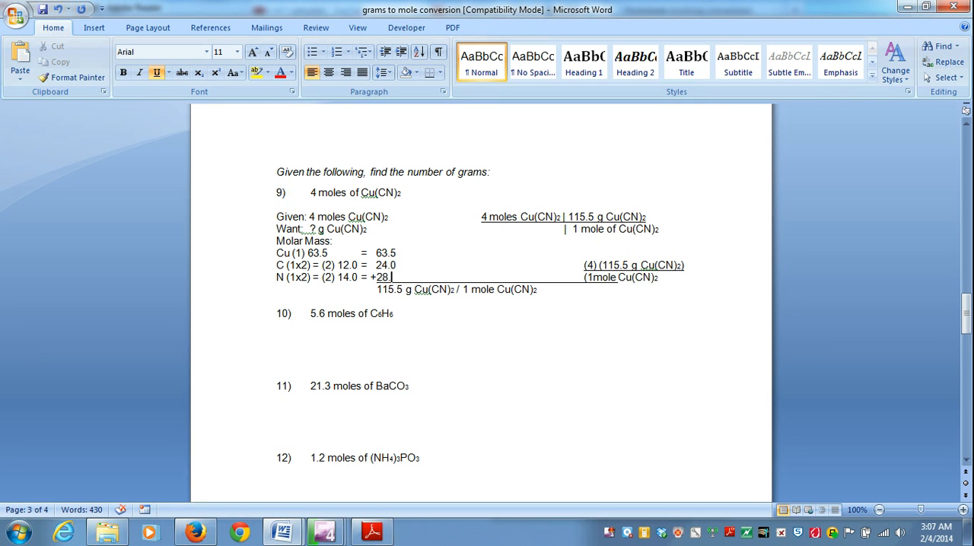
{"action": "type", "text": ".0"}
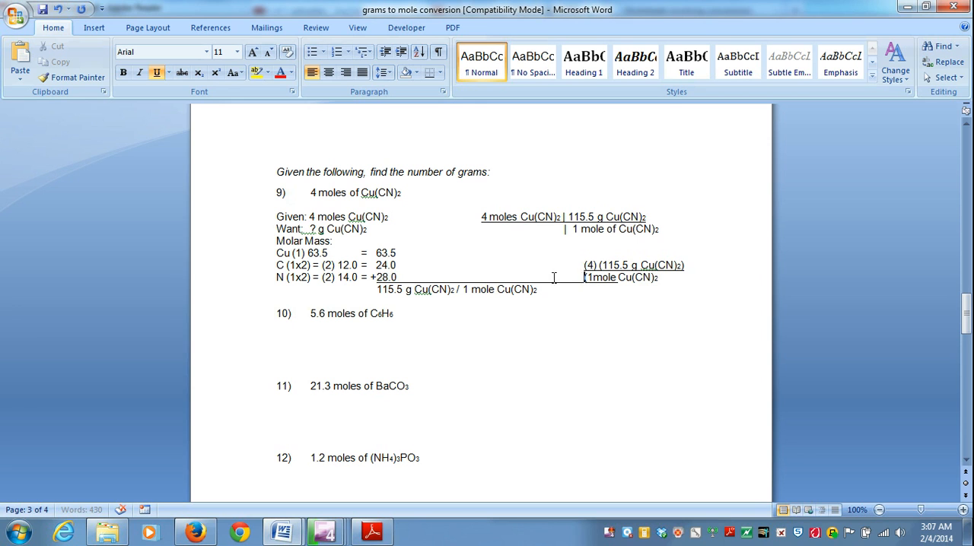
{"action": "left_click_drag", "start_coordinate": [397, 277], "coordinate": [584, 277]}
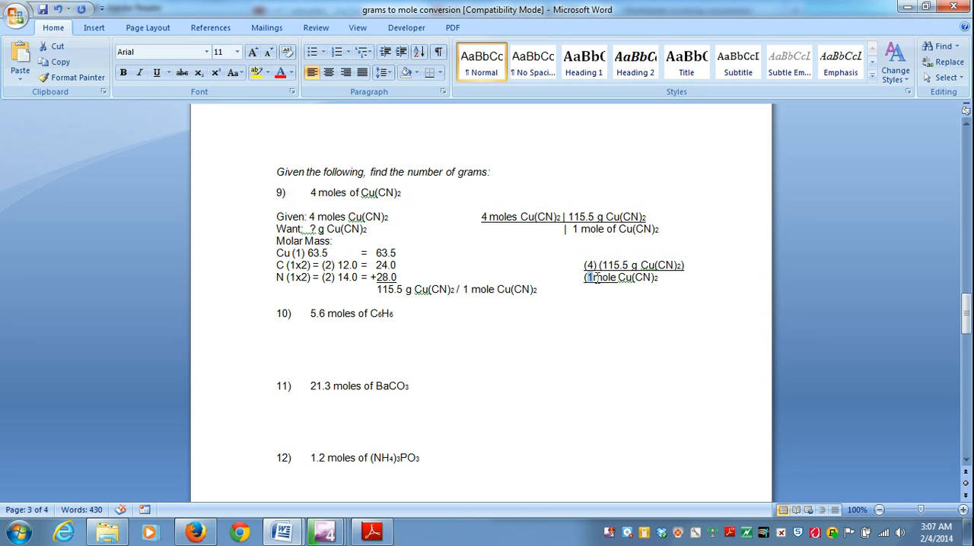
{"action": "double_click", "coordinate": [609, 277]}
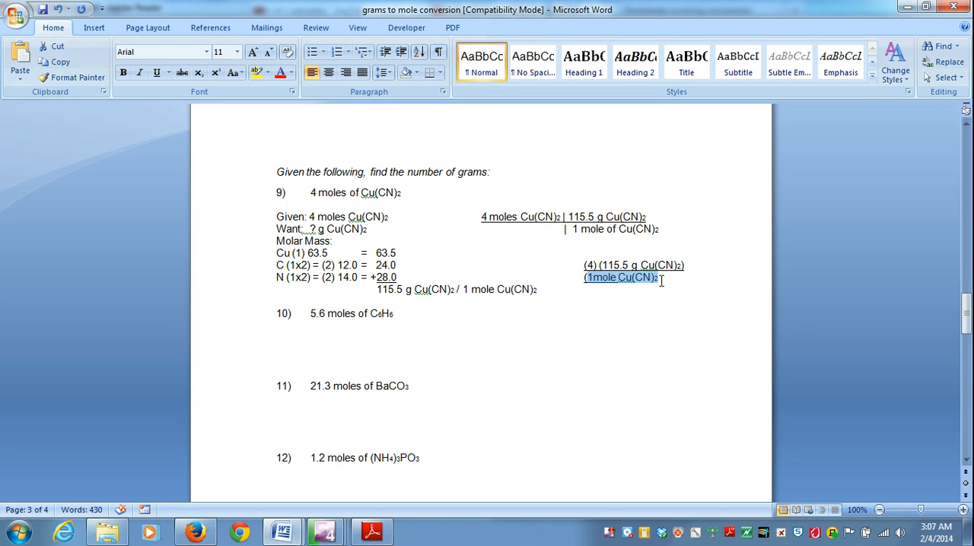
{"action": "left_click", "coordinate": [156, 72]}
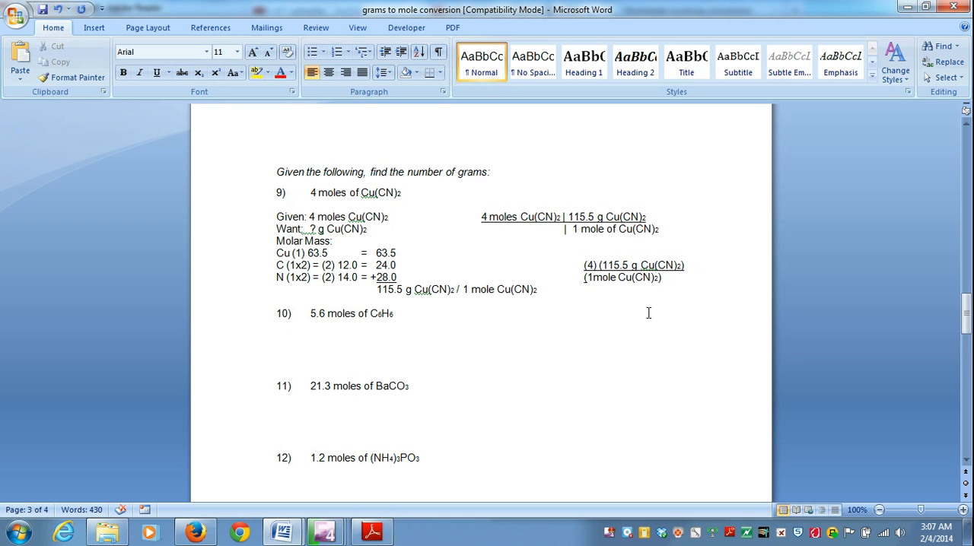
Step: Trim the denominator to '(1)' and undo a stray '462' typed there
{"action": "left_click", "coordinate": [660, 277]}
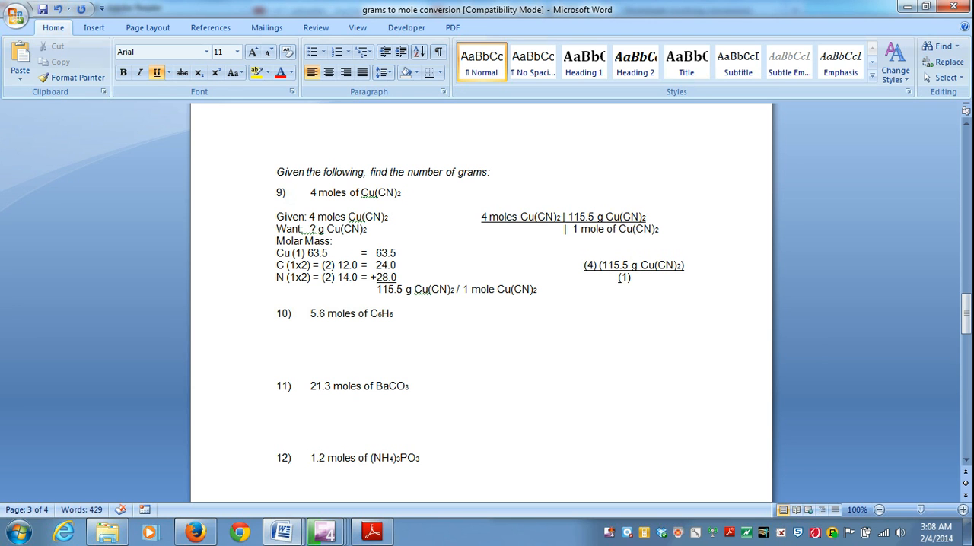
{"action": "type", "text": "46"}
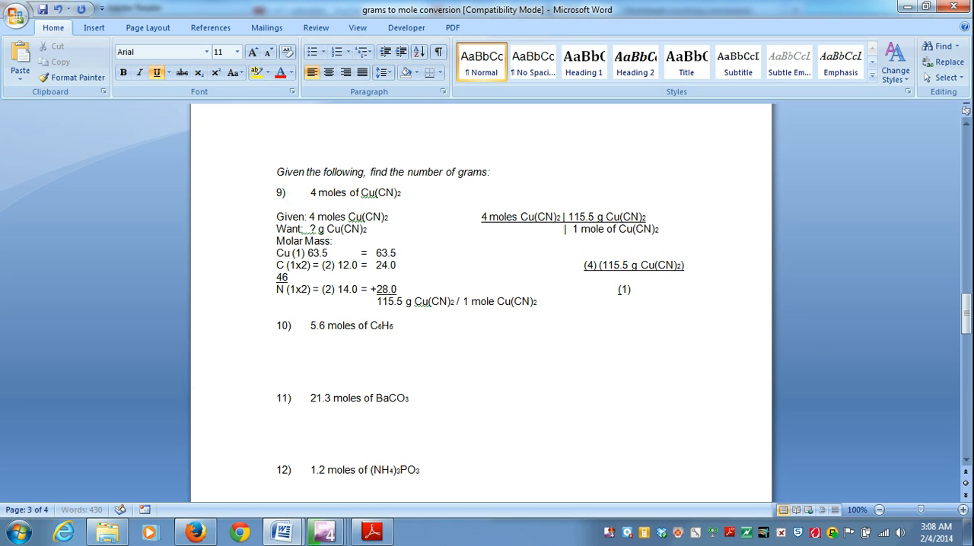
{"action": "type", "text": "2"}
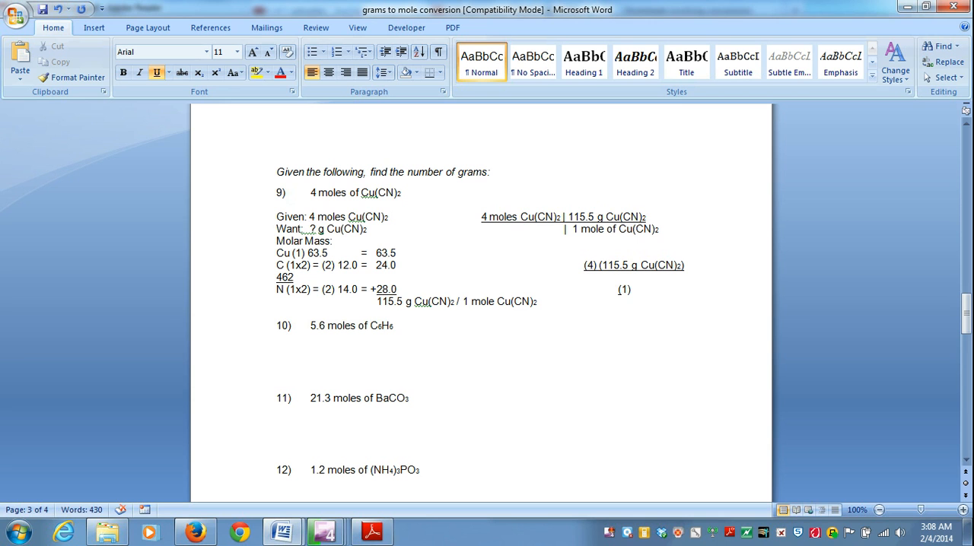
{"action": "left_click", "coordinate": [295, 277]}
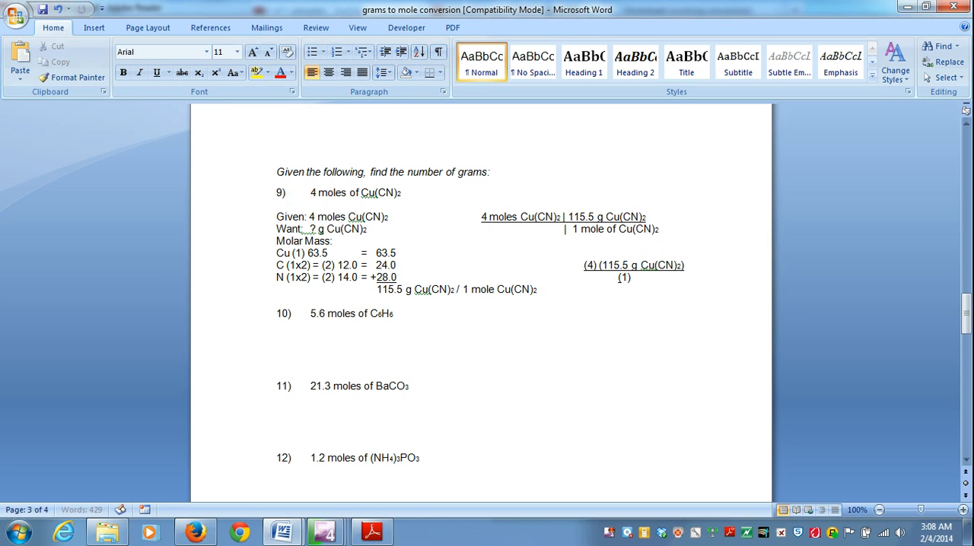
{"action": "left_click", "coordinate": [583, 302]}
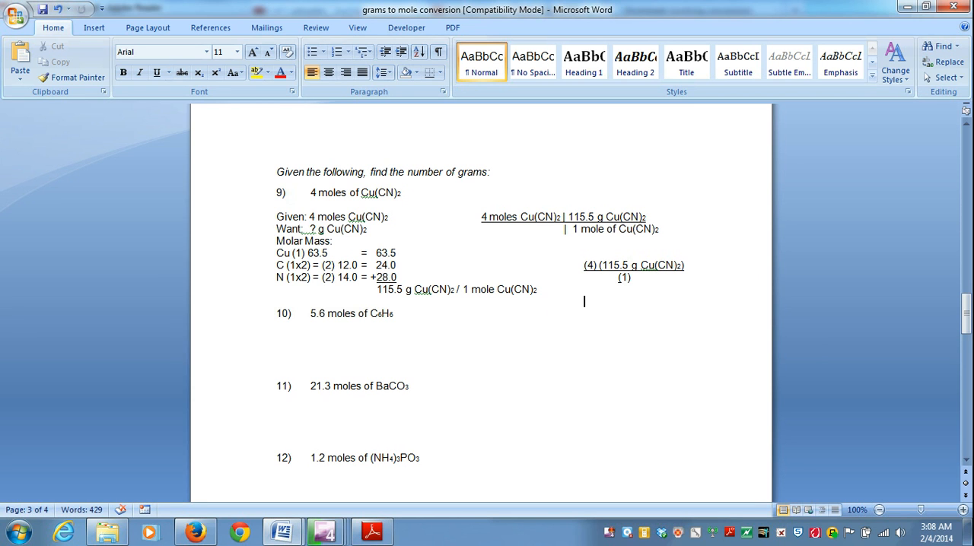
Step: Type '= 462 g Cu(CN)2' under the fraction, with a subscript 2
{"action": "type", "text": "="}
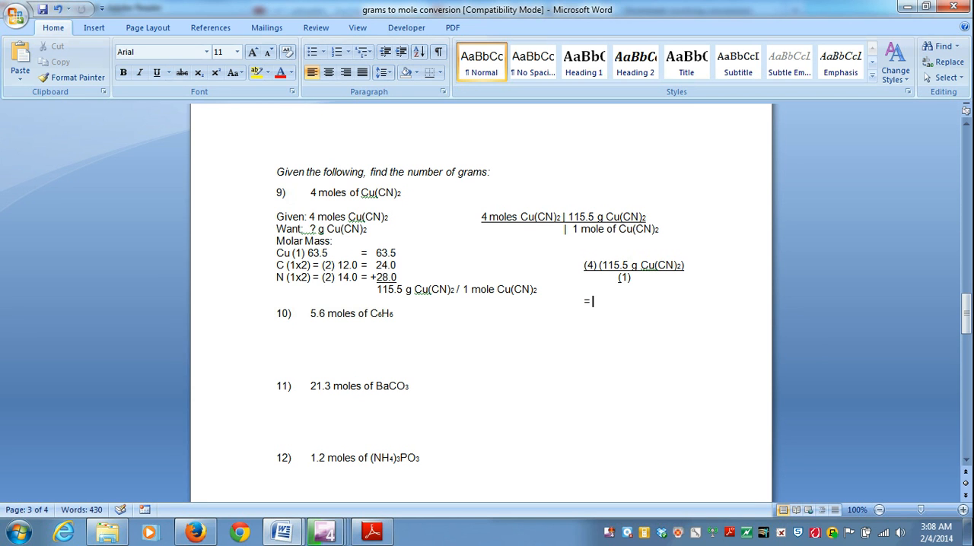
{"action": "type", "text": "462"}
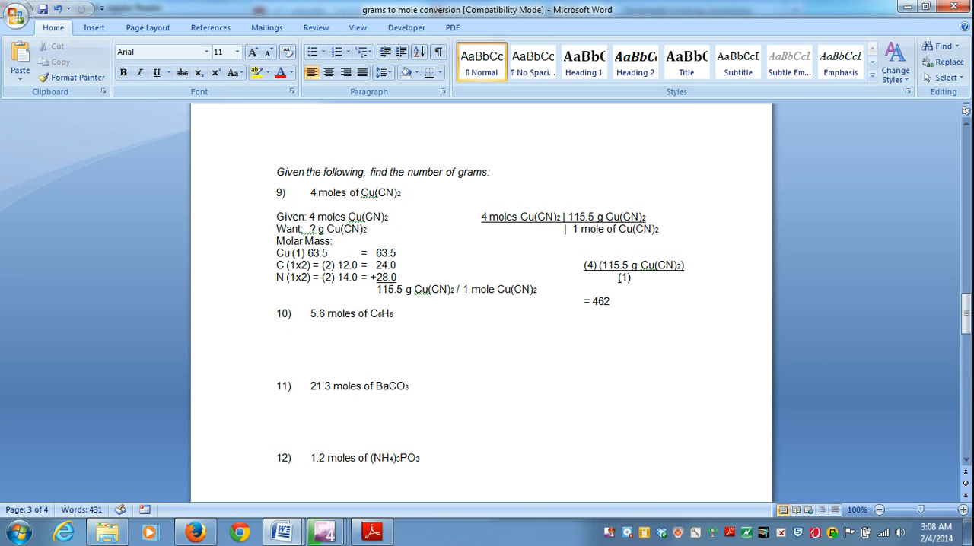
{"action": "type", "text": "g"}
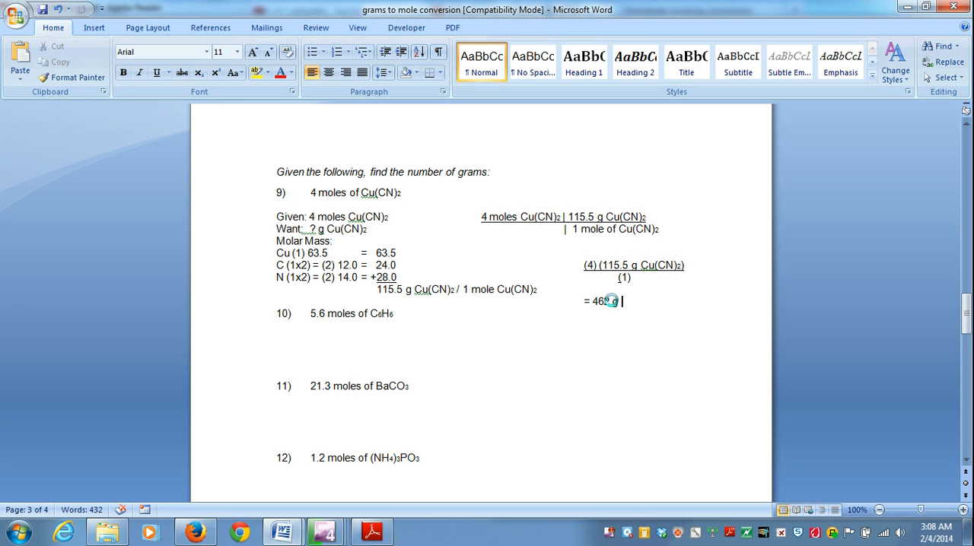
{"action": "type", "text": "Cu(CN)2"}
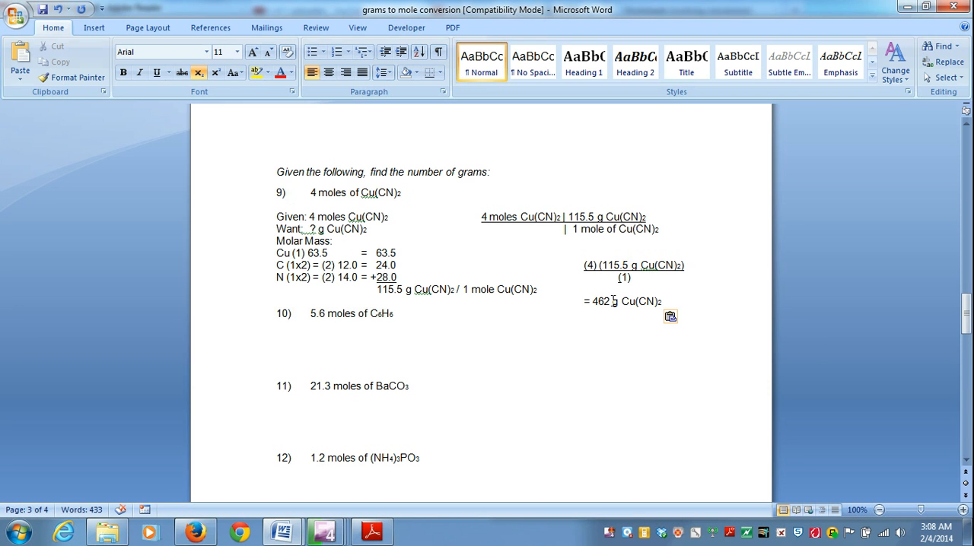